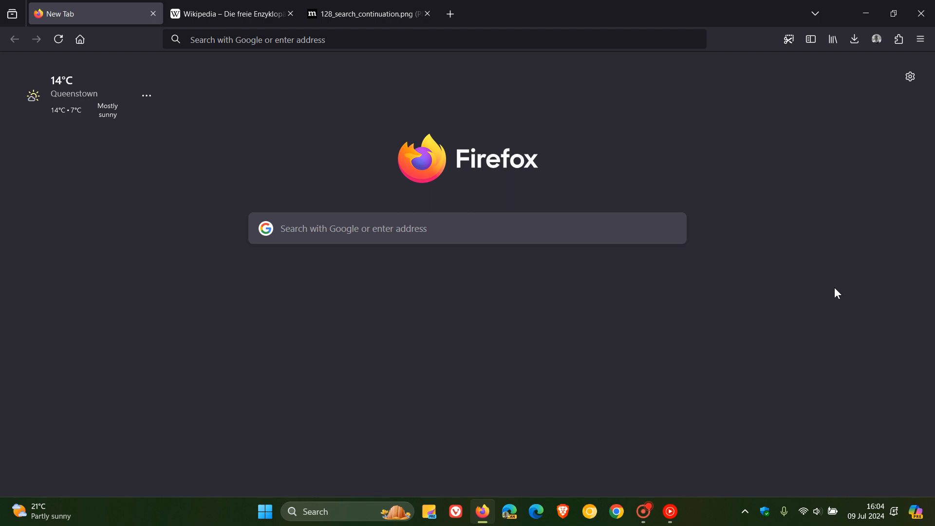
mouse_move(800, 297)
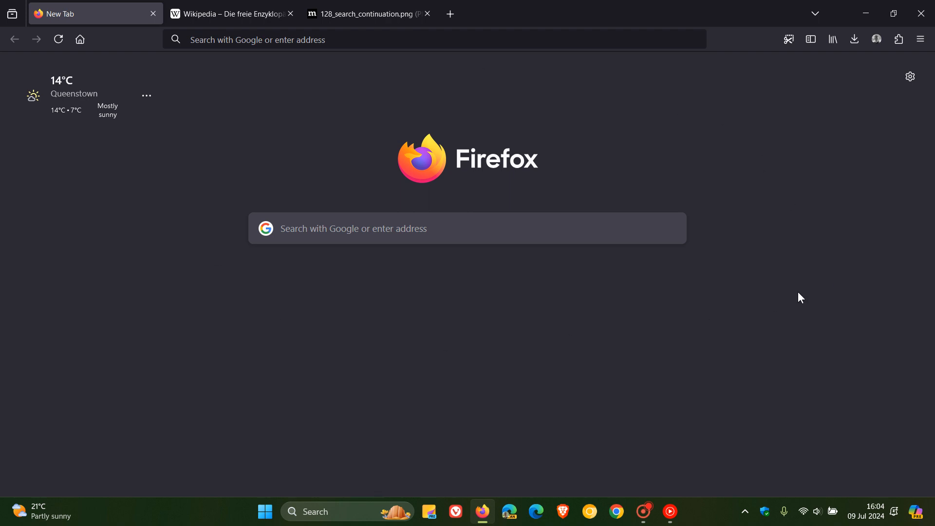
mouse_move(875, 518)
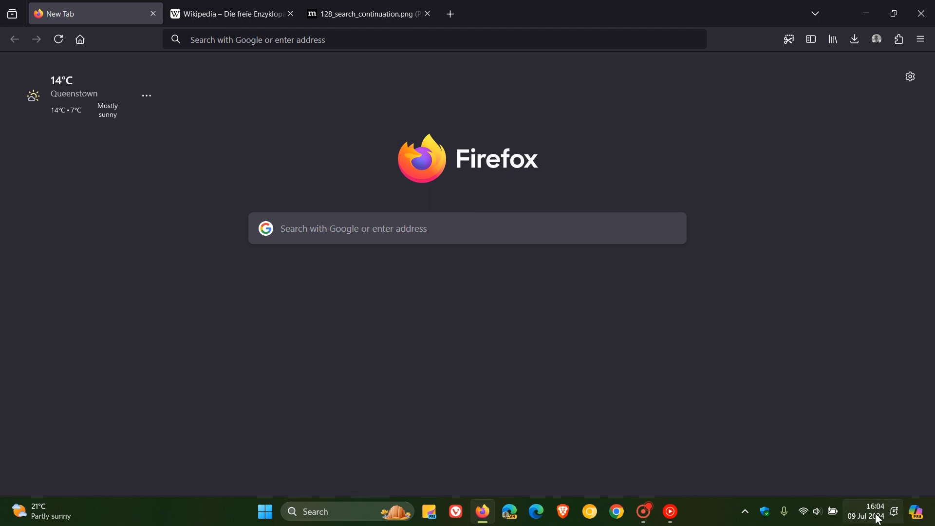
mouse_move(811, 279)
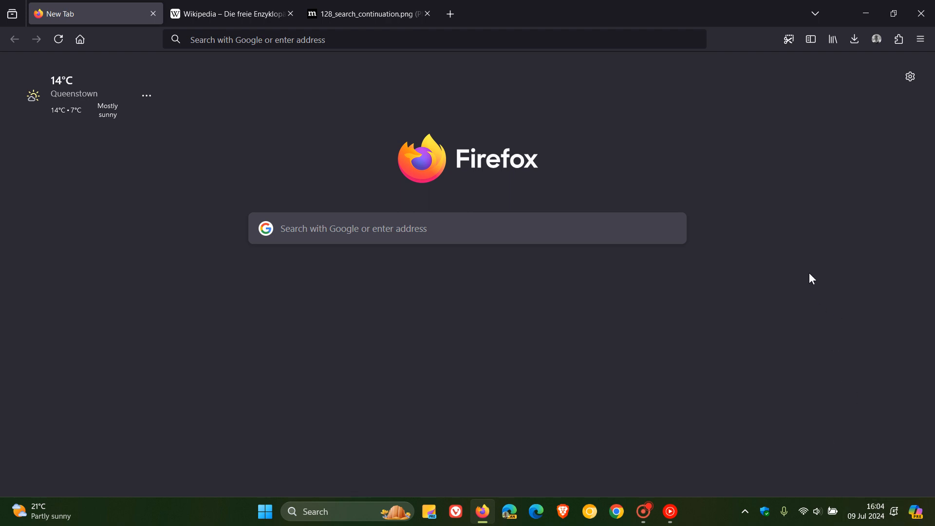
Step: View the browser's version details in the About dialog, then close it
left_click(920, 39)
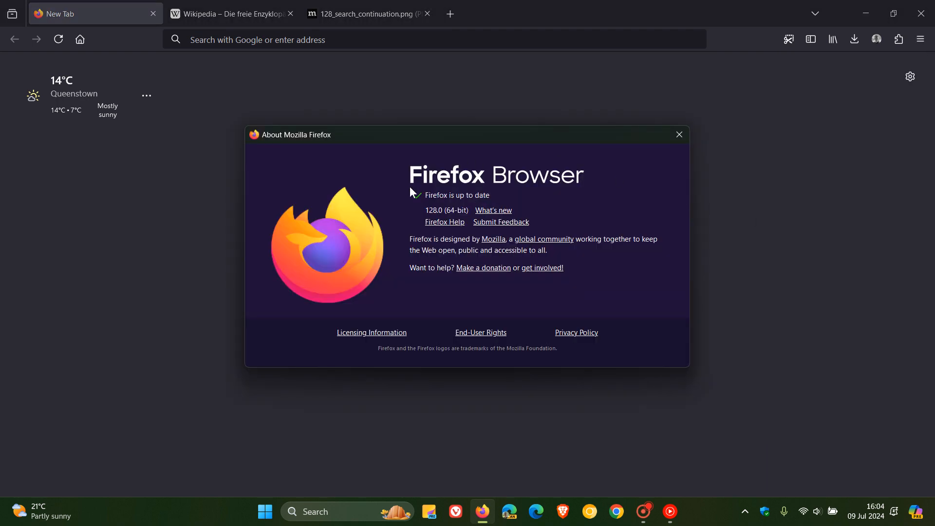
mouse_move(632, 204)
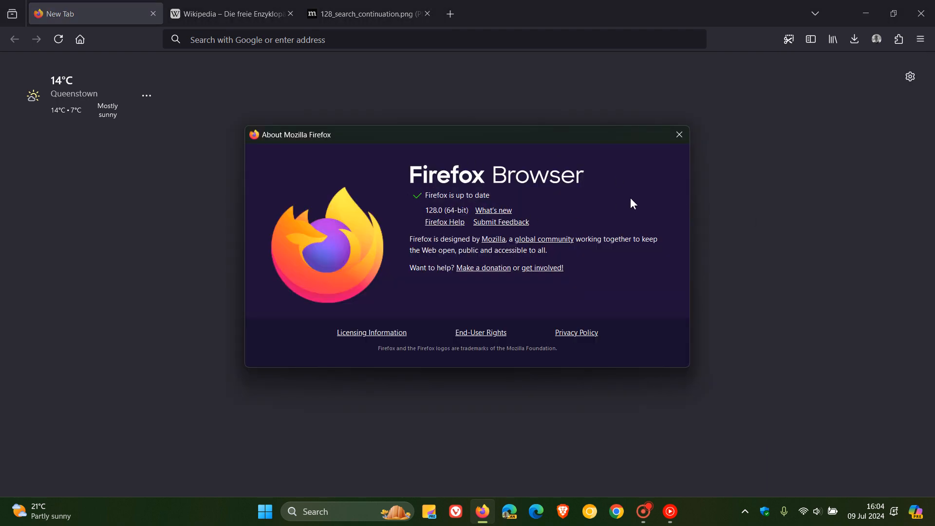
mouse_move(644, 201)
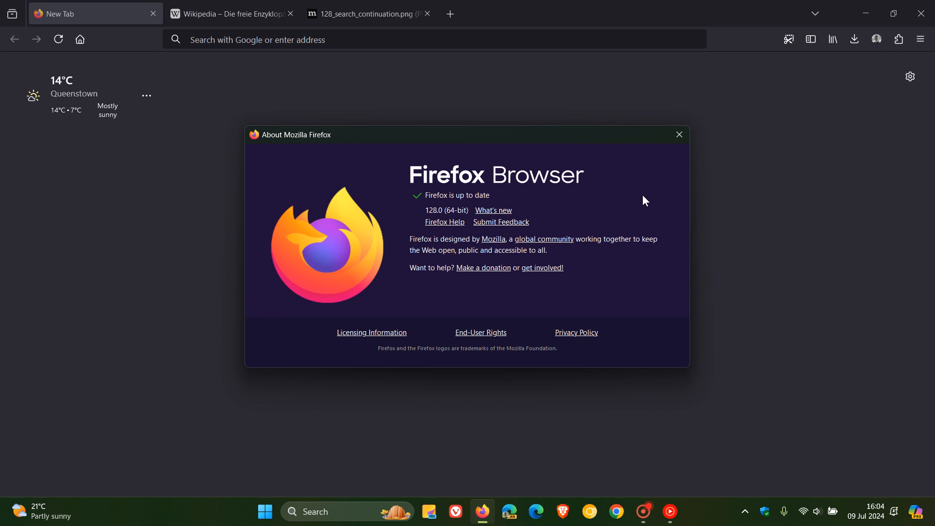
left_click(678, 135)
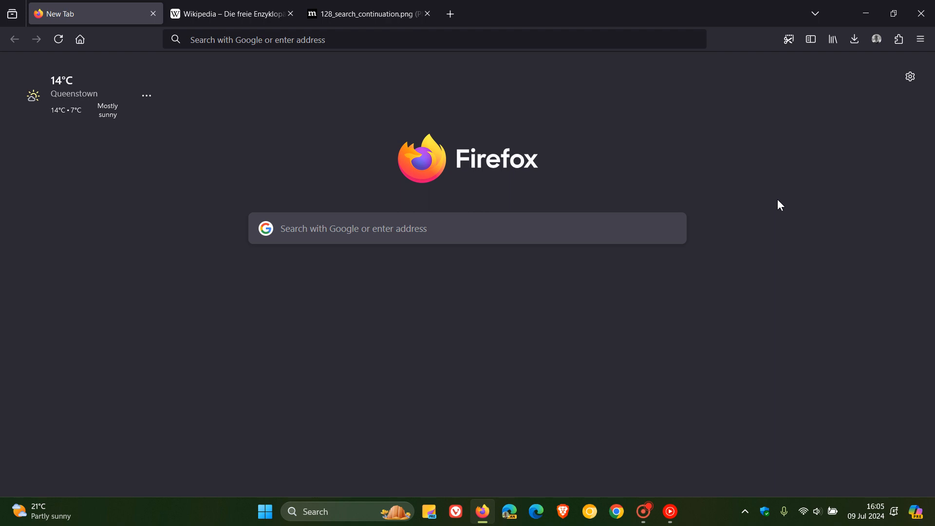
mouse_move(631, 122)
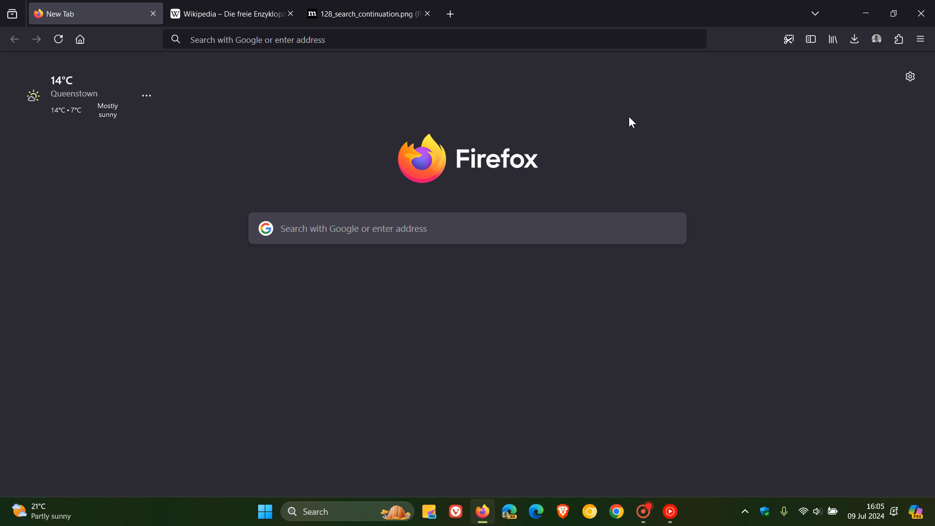
Step: On the German Wikipedia page, translate a selected featured-article phrase into English
left_click(232, 13)
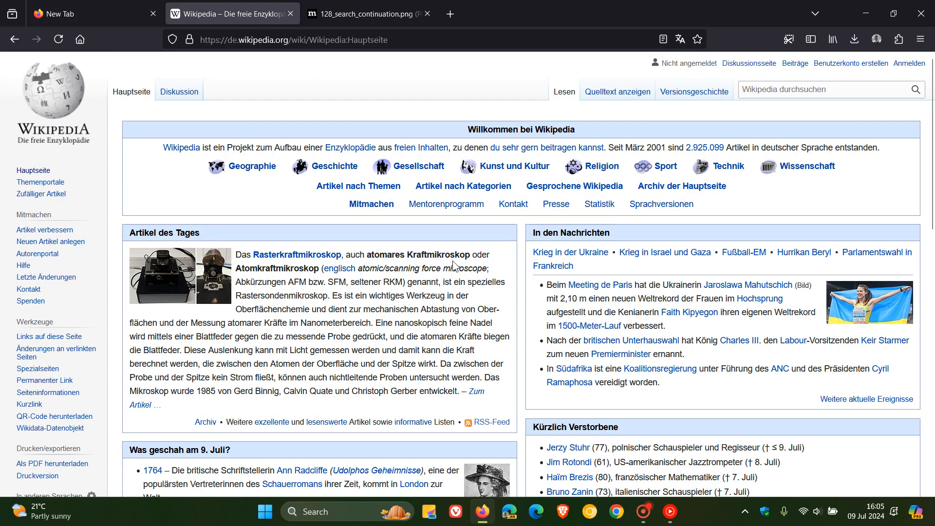
mouse_move(454, 266)
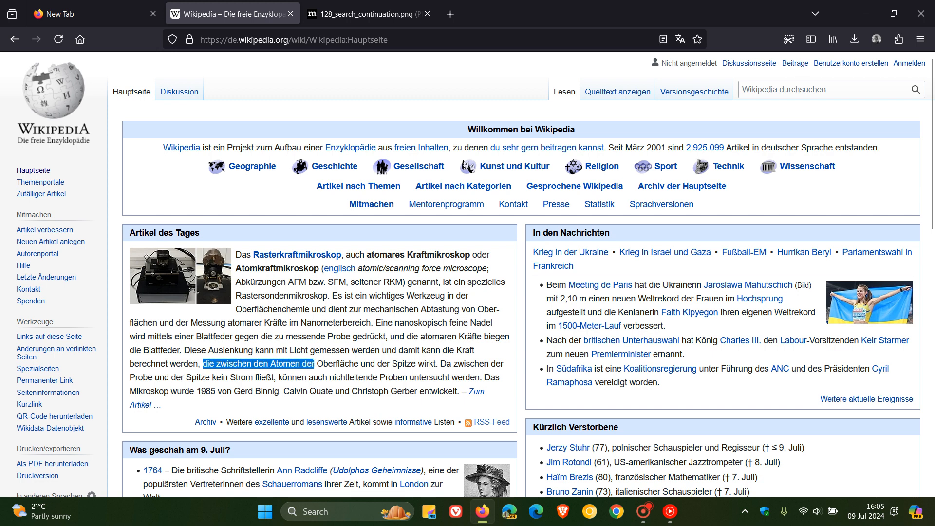
right_click(258, 363)
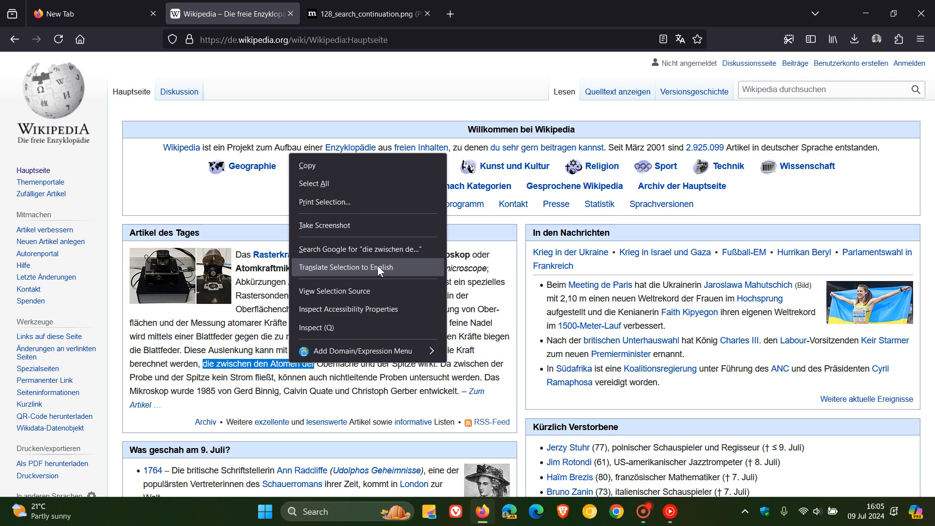
left_click(344, 268)
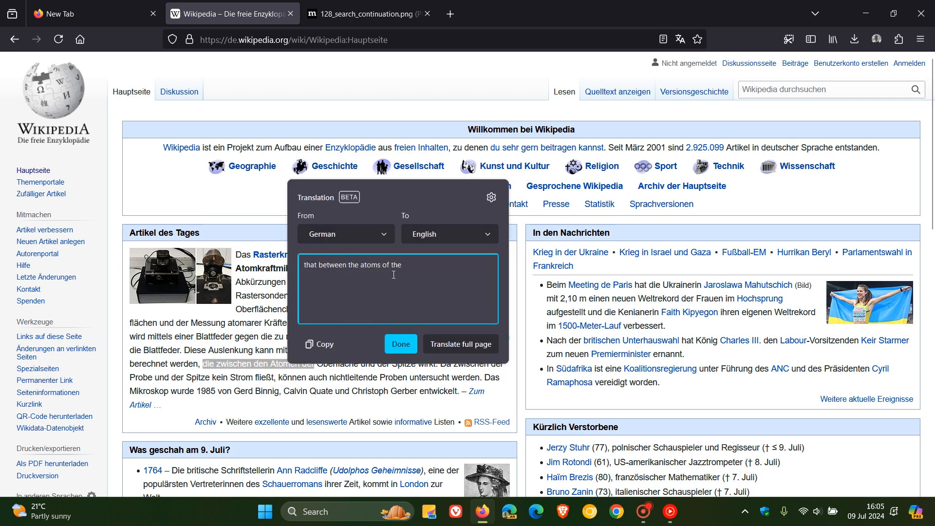
mouse_move(335, 275)
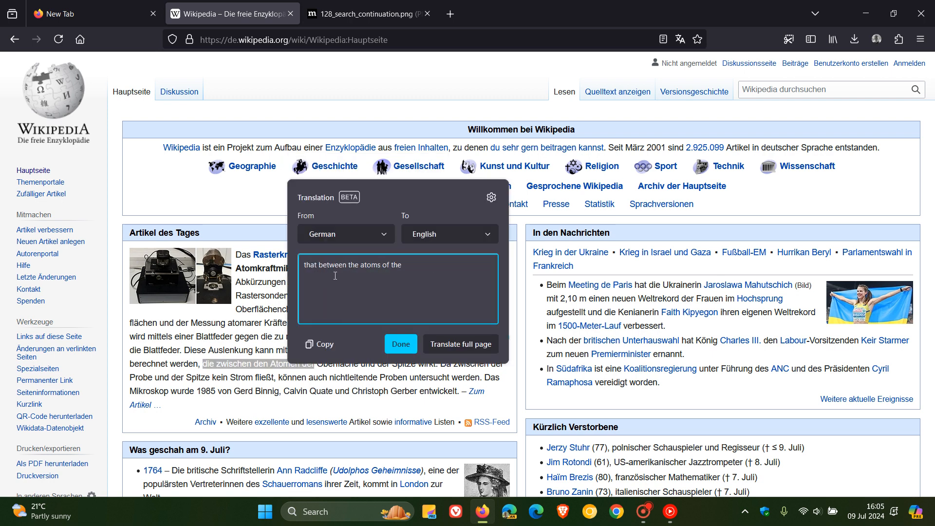
mouse_move(404, 285)
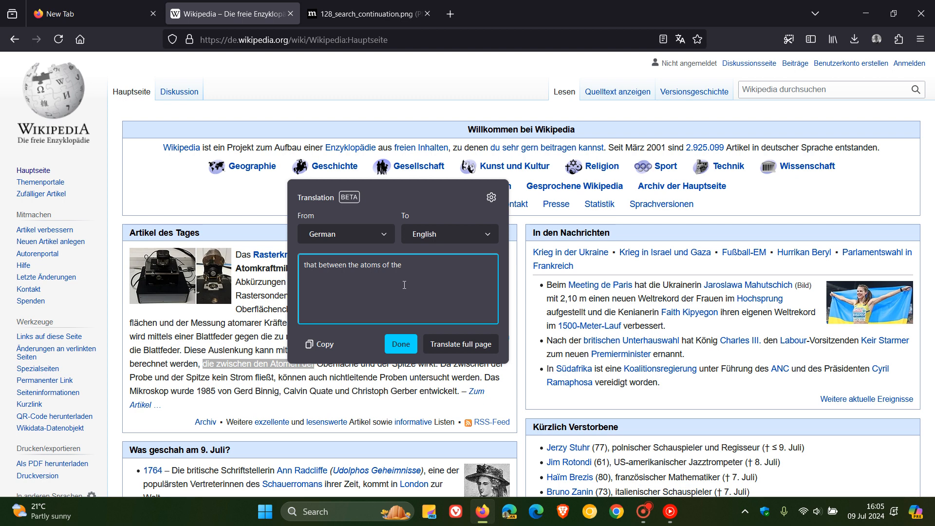
mouse_move(377, 200)
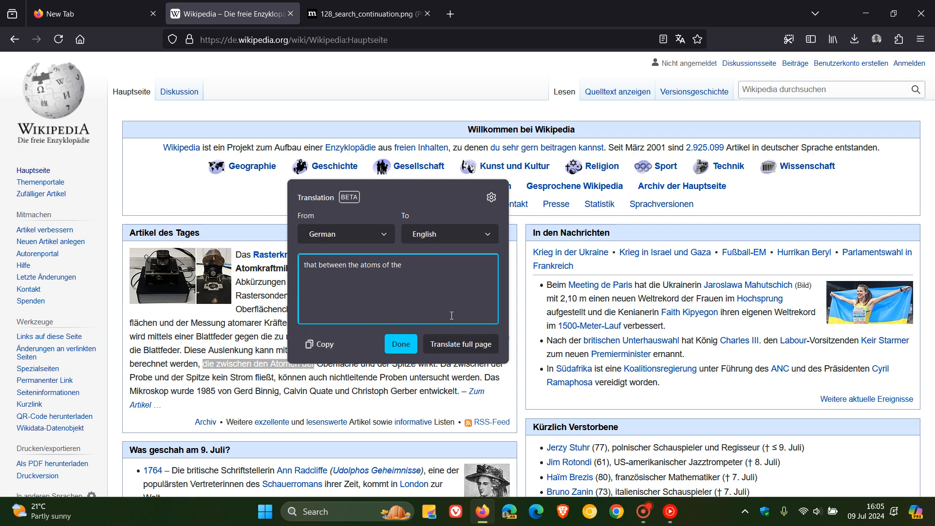
mouse_move(460, 344)
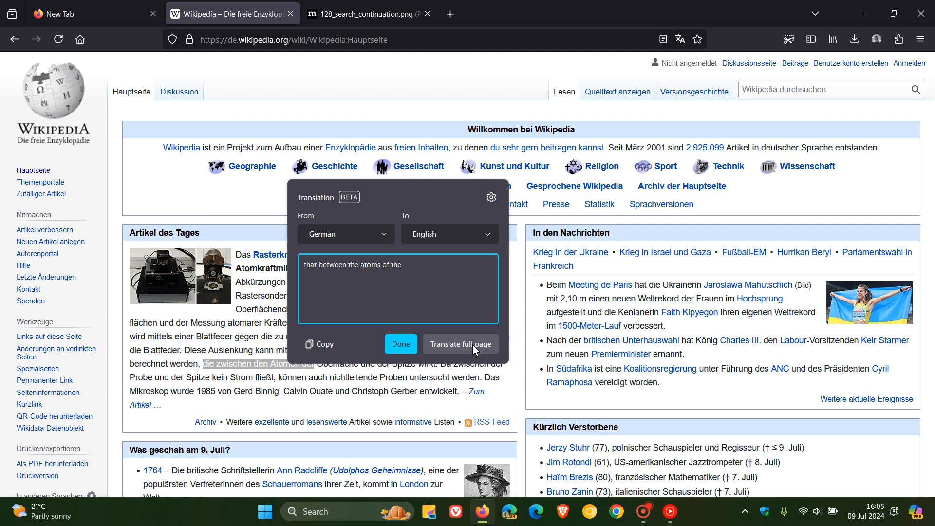
mouse_move(476, 204)
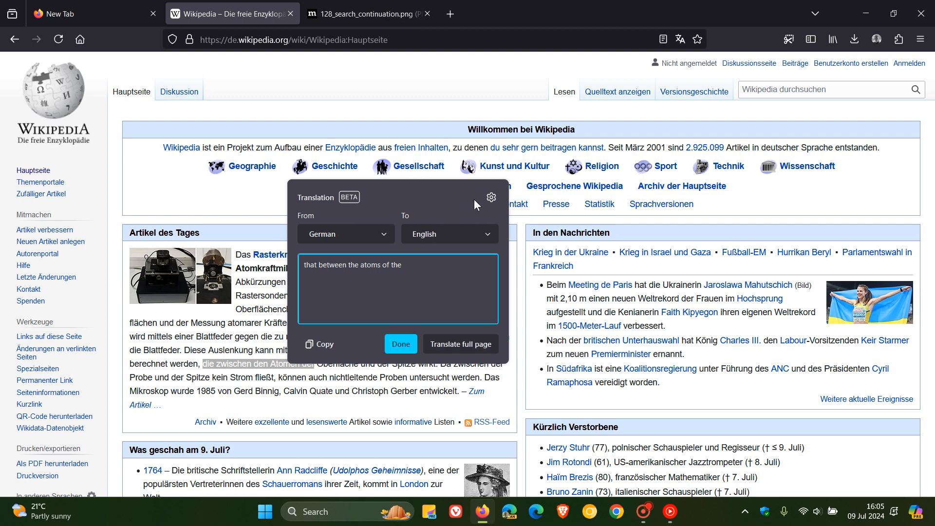
mouse_move(473, 155)
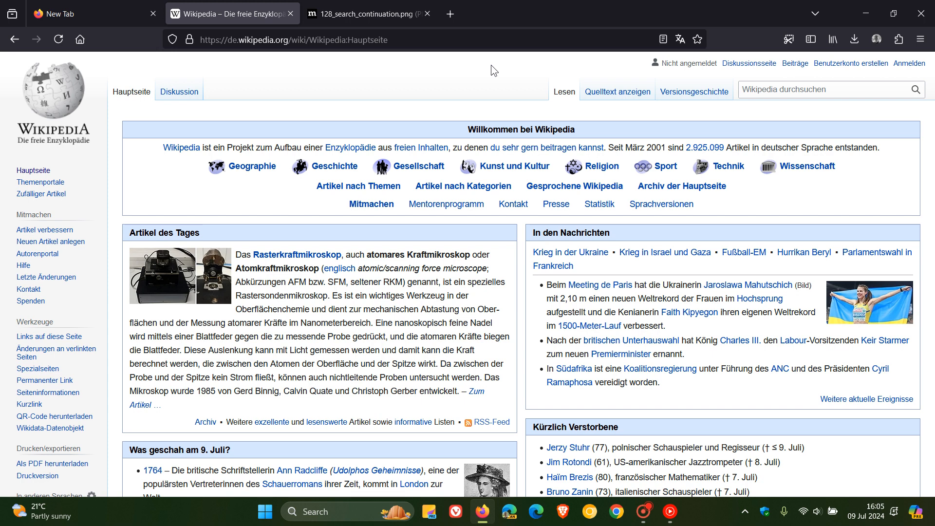
mouse_move(386, 36)
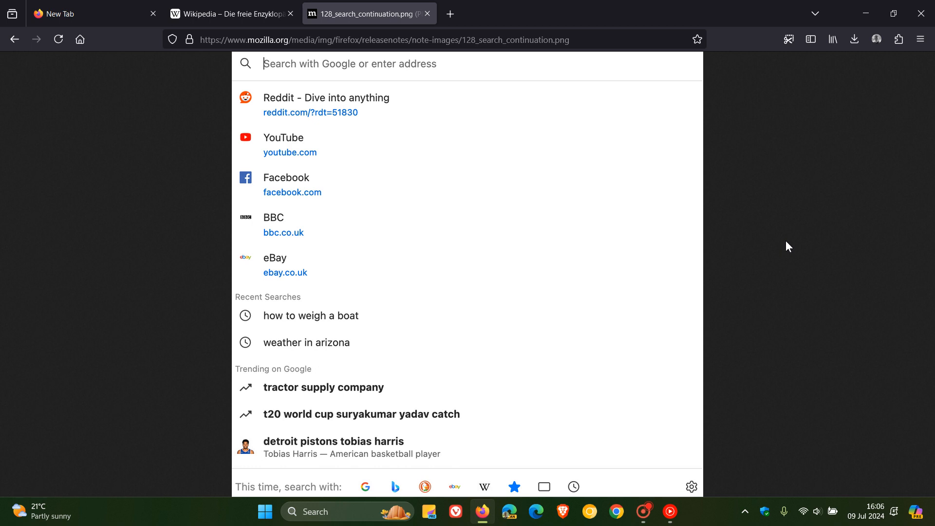
mouse_move(390, 342)
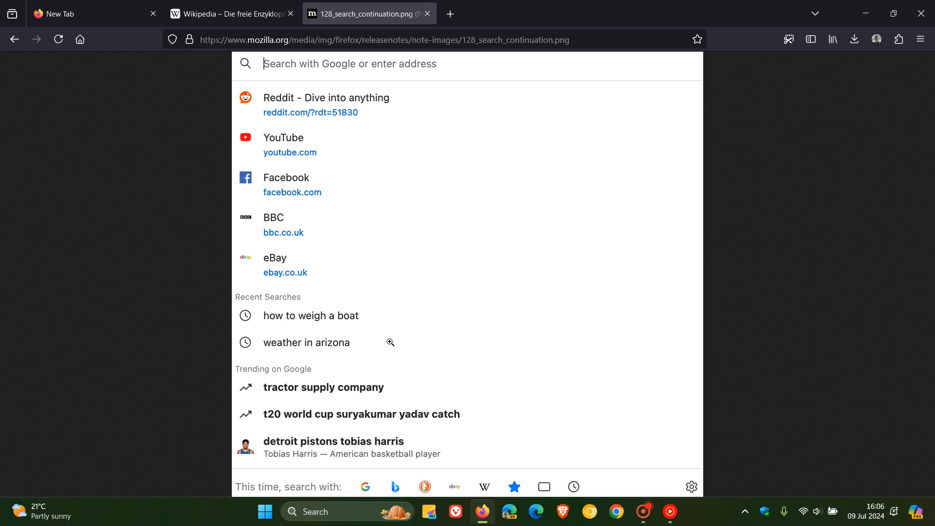
mouse_move(266, 418)
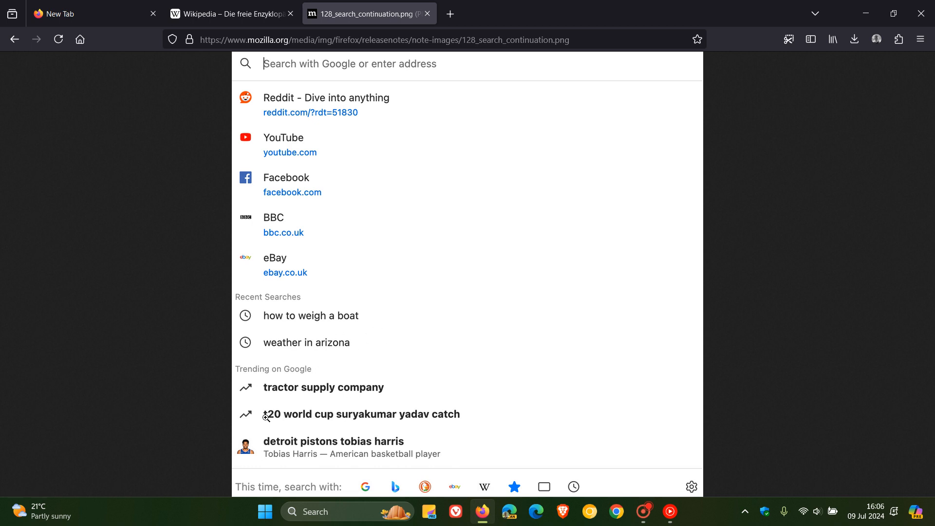
mouse_move(536, 374)
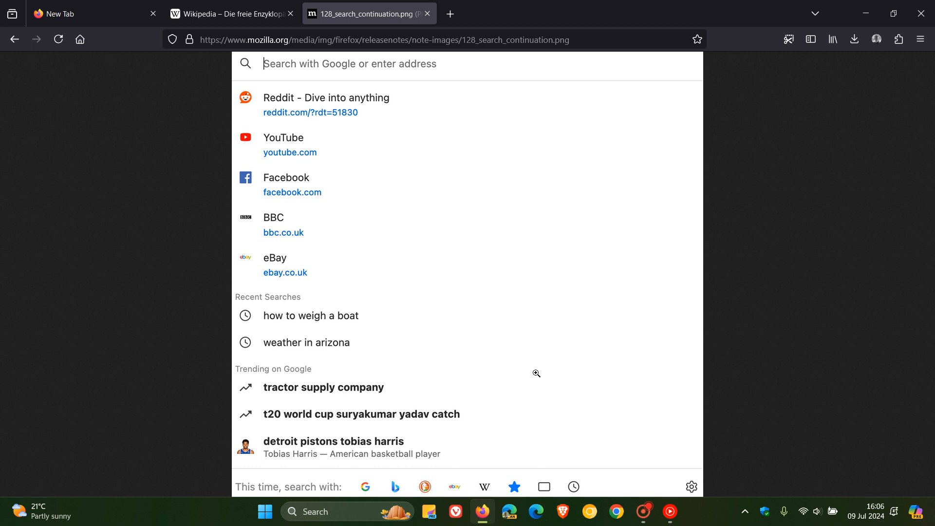
mouse_move(427, 312)
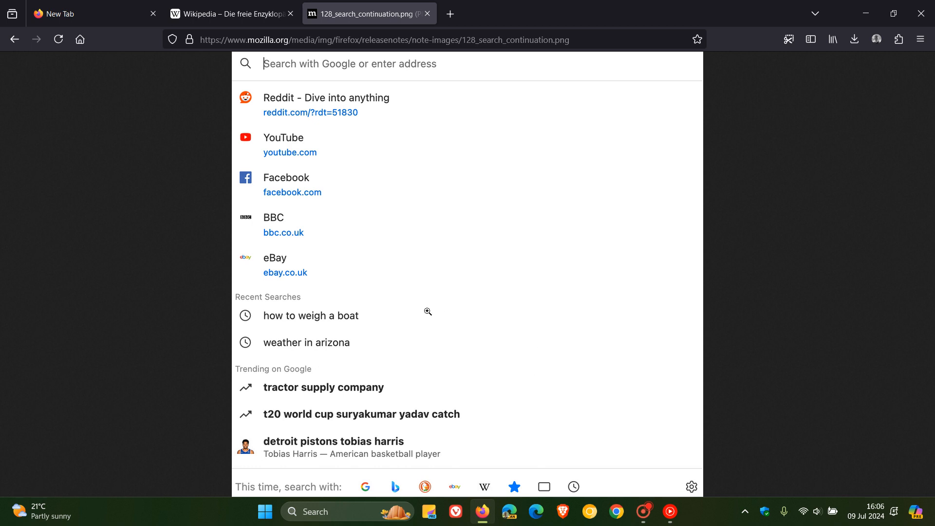
mouse_move(528, 411)
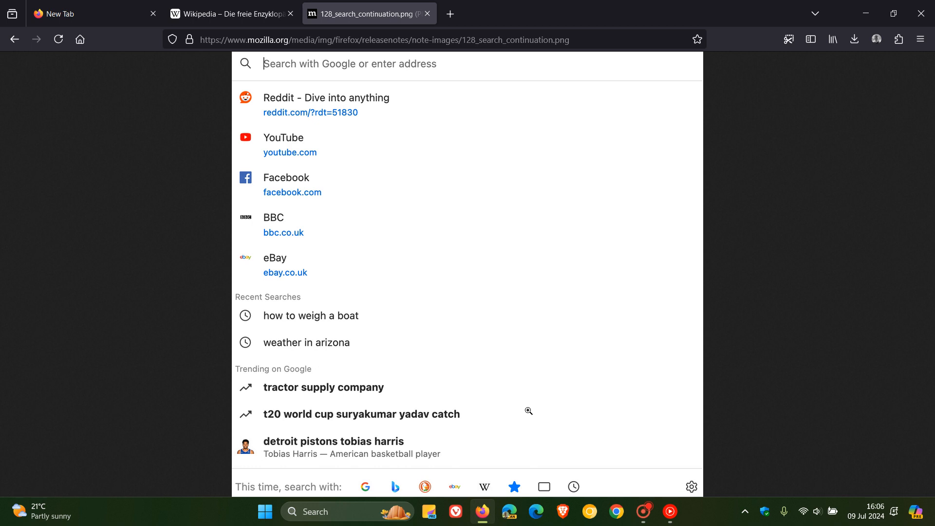
mouse_move(530, 406)
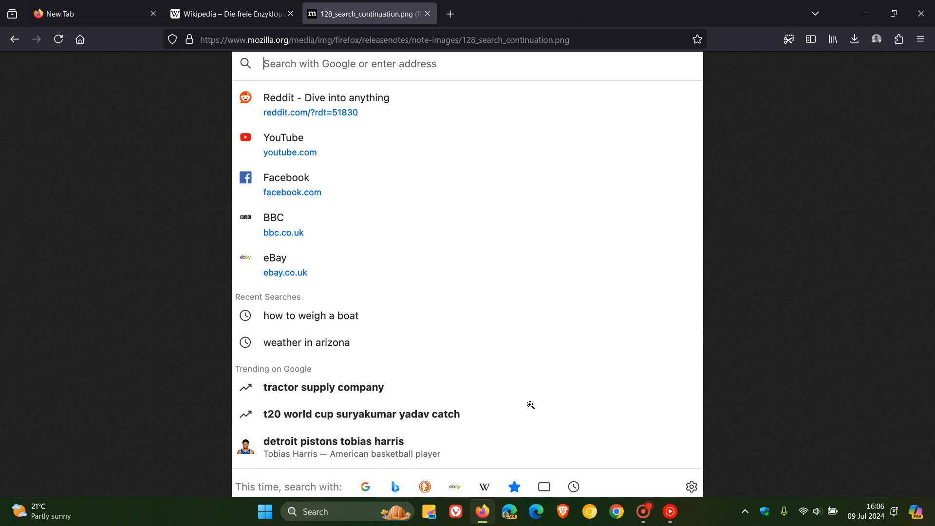
mouse_move(436, 405)
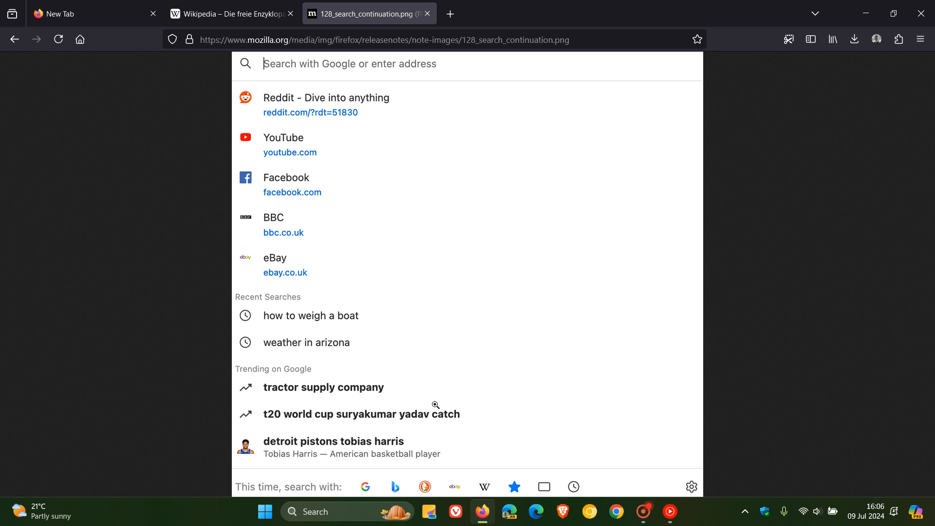
mouse_move(721, 482)
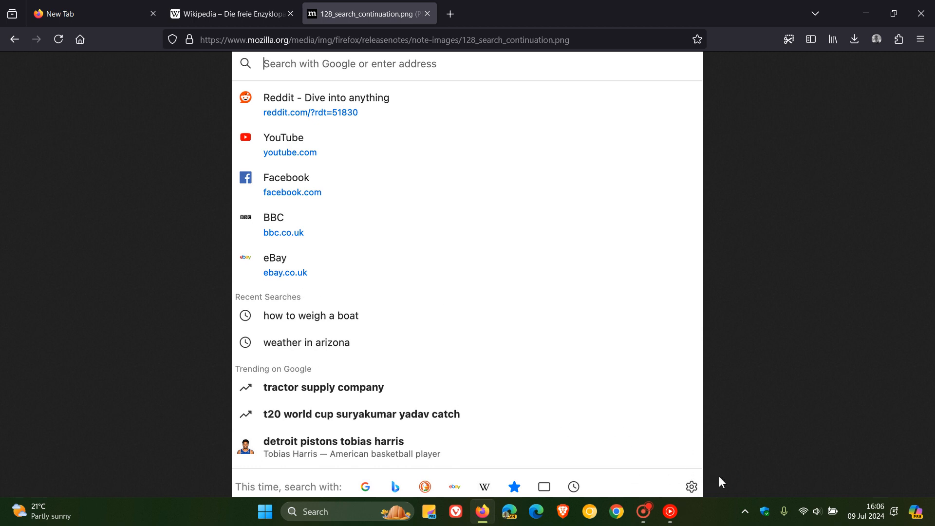
mouse_move(839, 342)
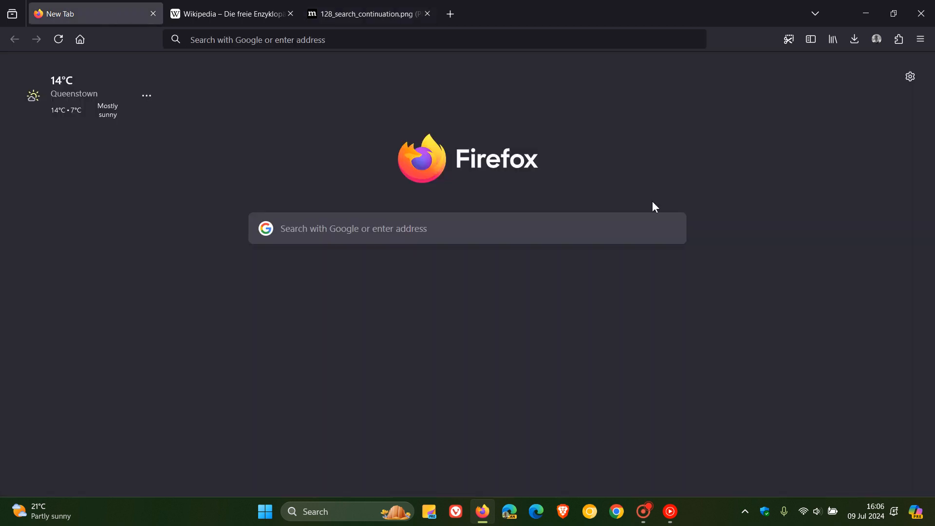
mouse_move(800, 232)
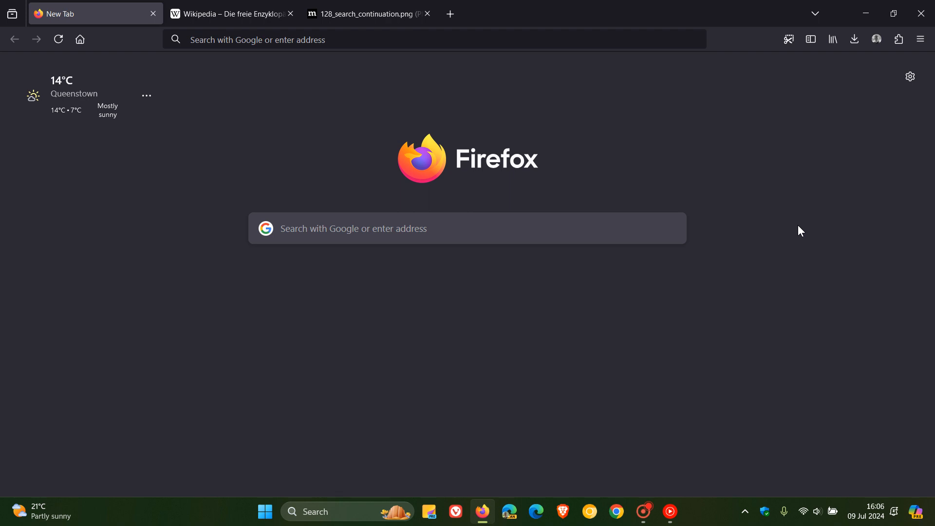
mouse_move(920, 40)
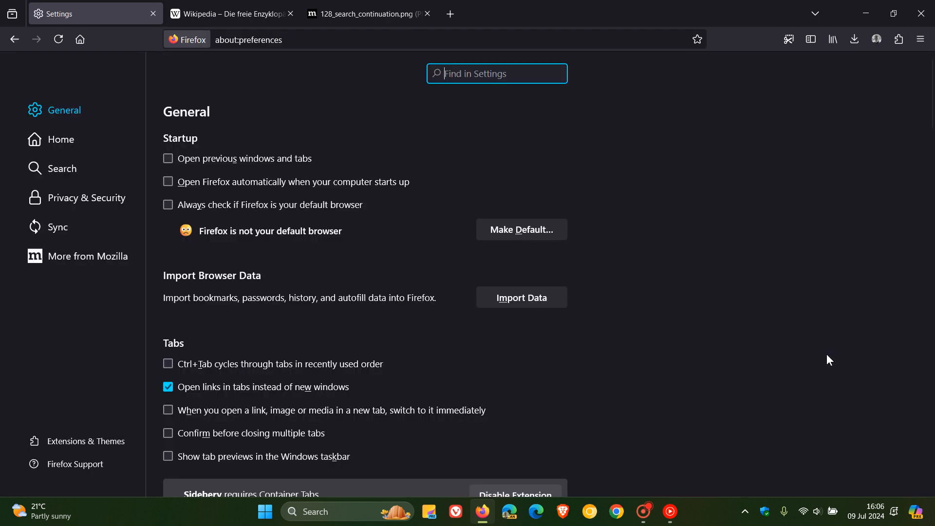
Step: Go to Privacy & Security and bring up the Clear Data dialog under Cookies and Site Data
left_click(77, 197)
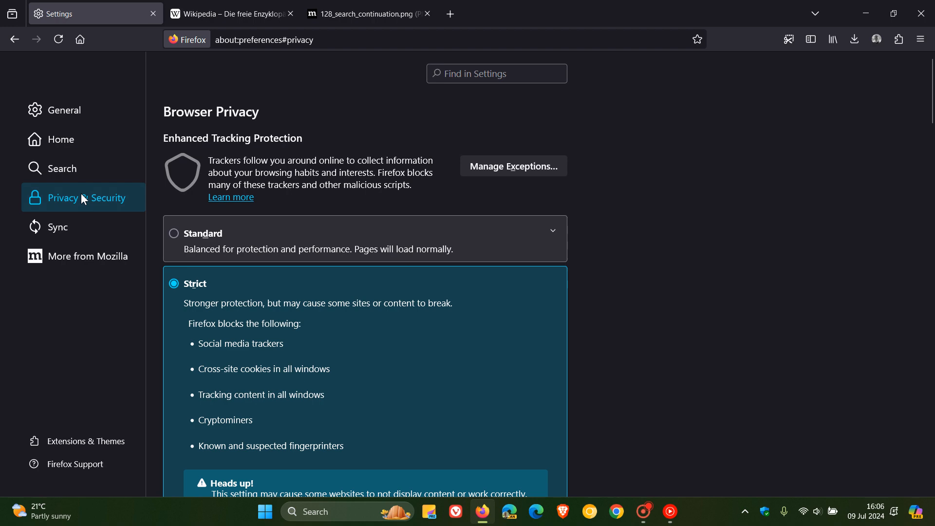
scroll("down", 3)
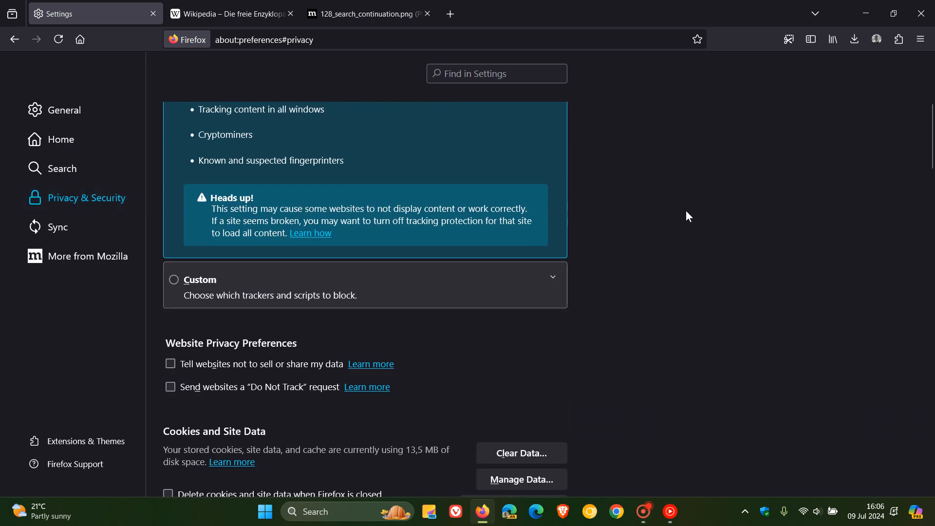
scroll("down", 3)
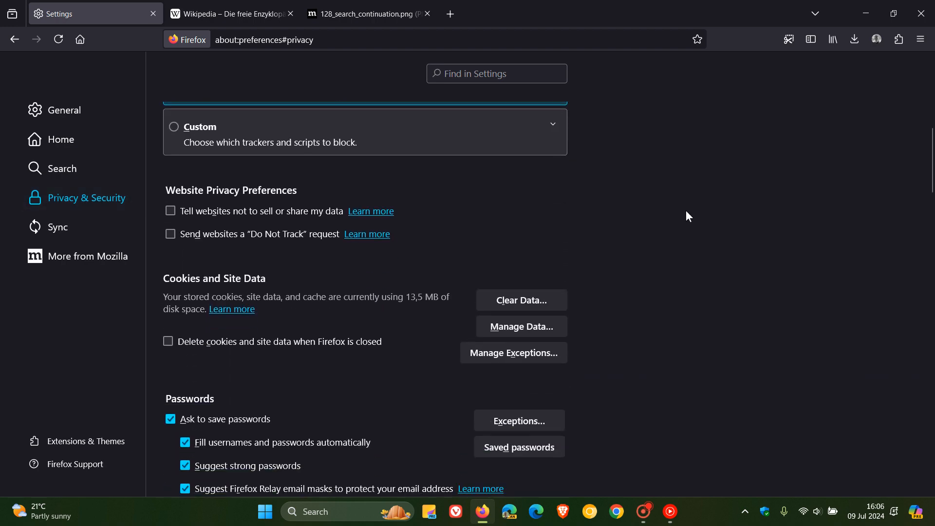
scroll("down", 3)
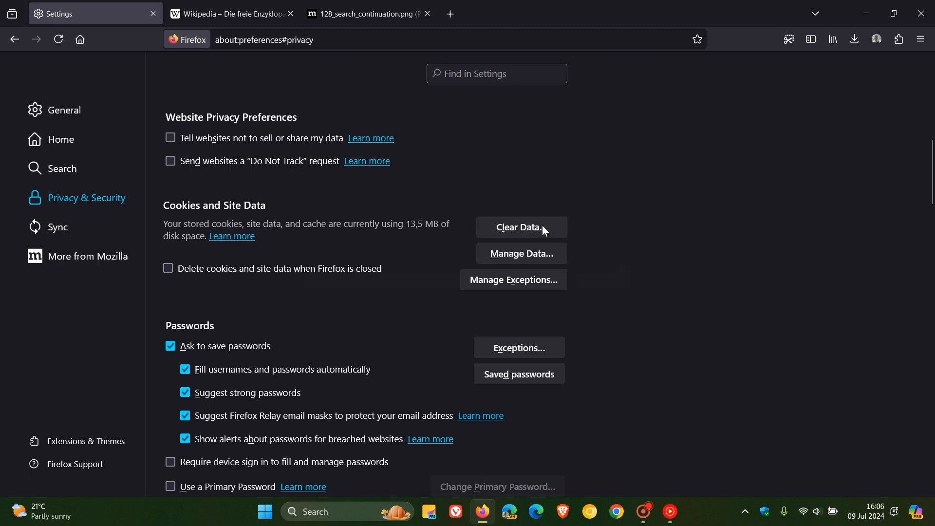
left_click(520, 228)
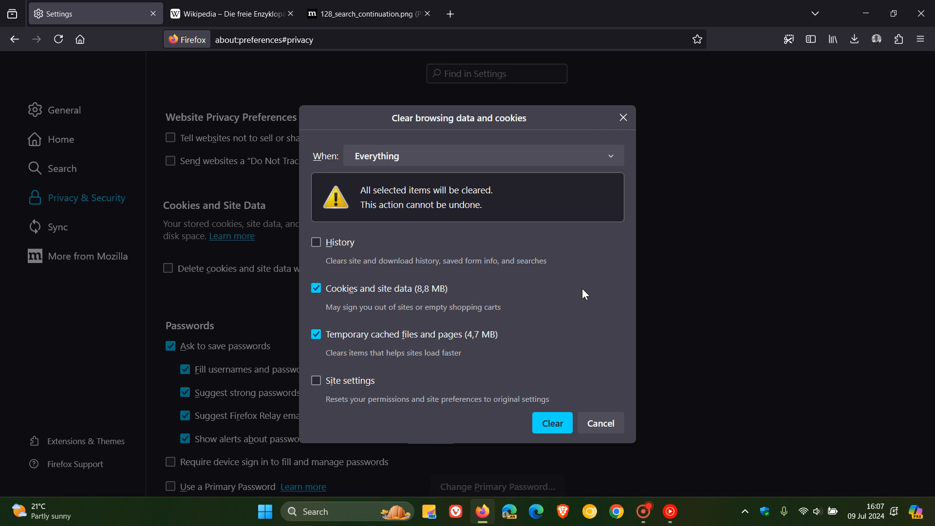
mouse_move(585, 270)
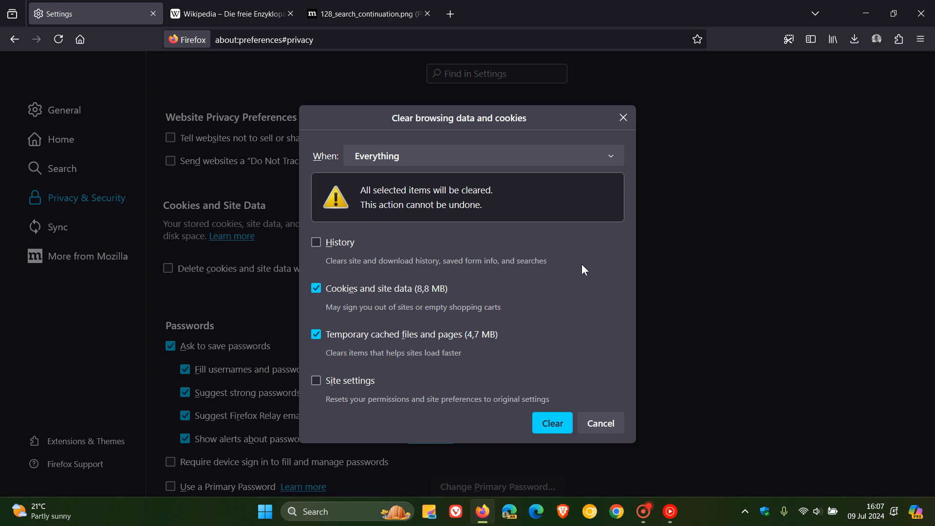
mouse_move(596, 282)
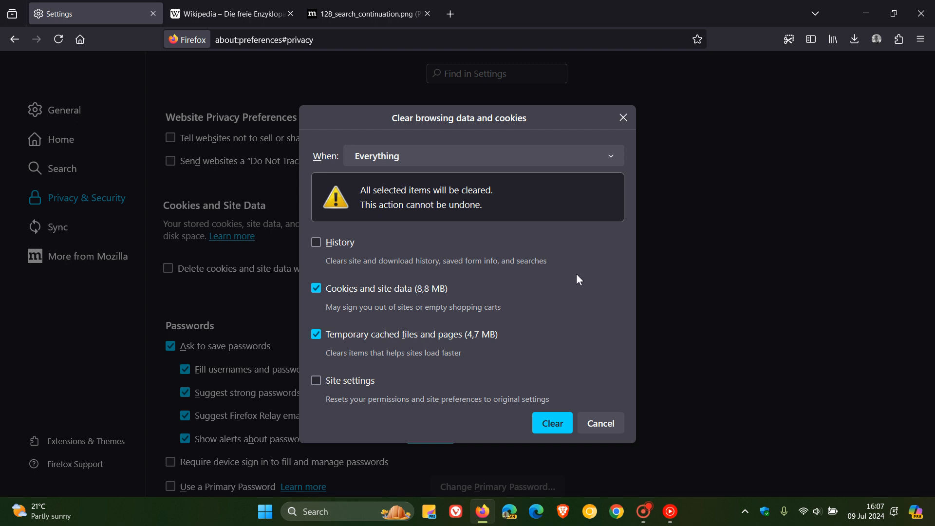
mouse_move(600, 423)
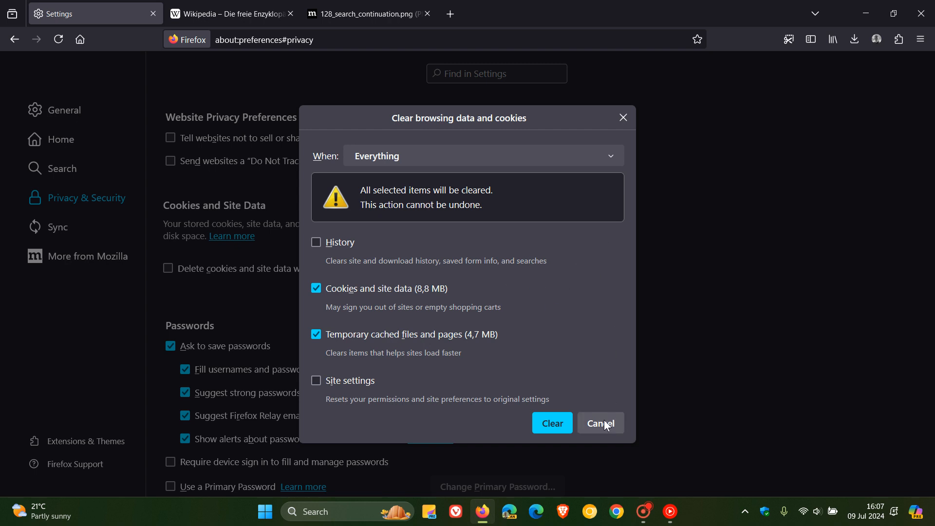
Step: Cancel the clear-data dialog, leaving the 13.5 MB of stored site data intact
left_click(600, 423)
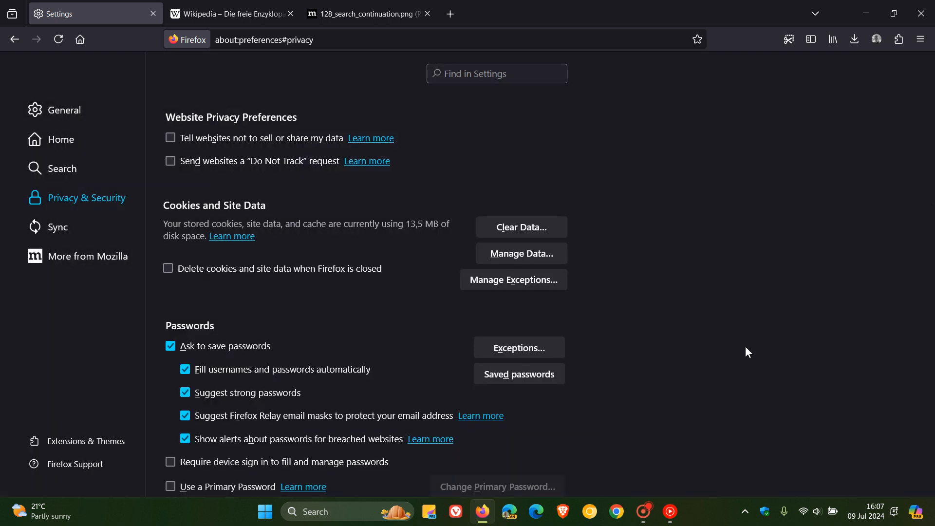
mouse_move(80, 39)
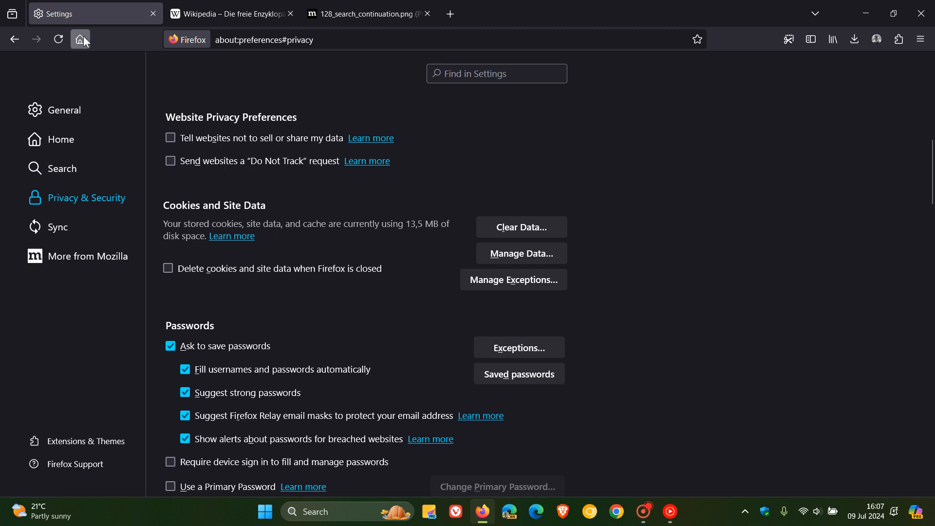
left_click(80, 40)
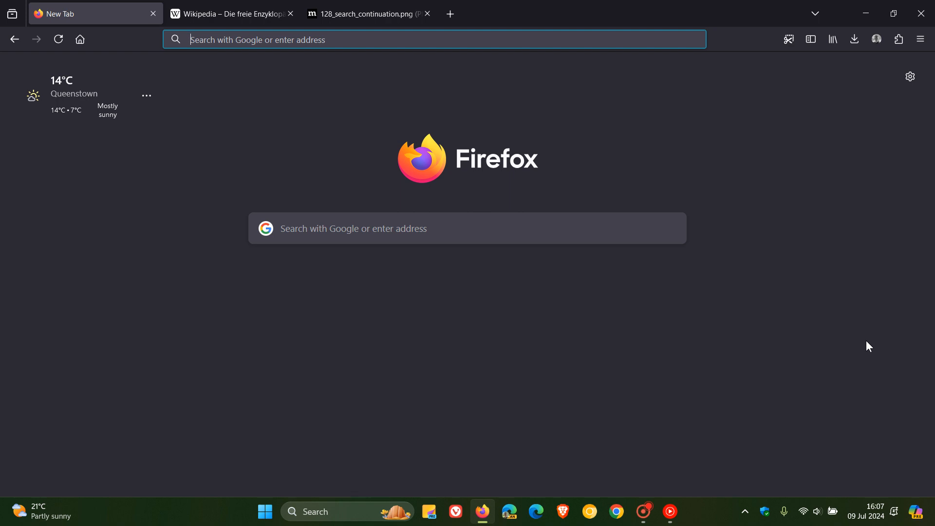
mouse_move(13, 40)
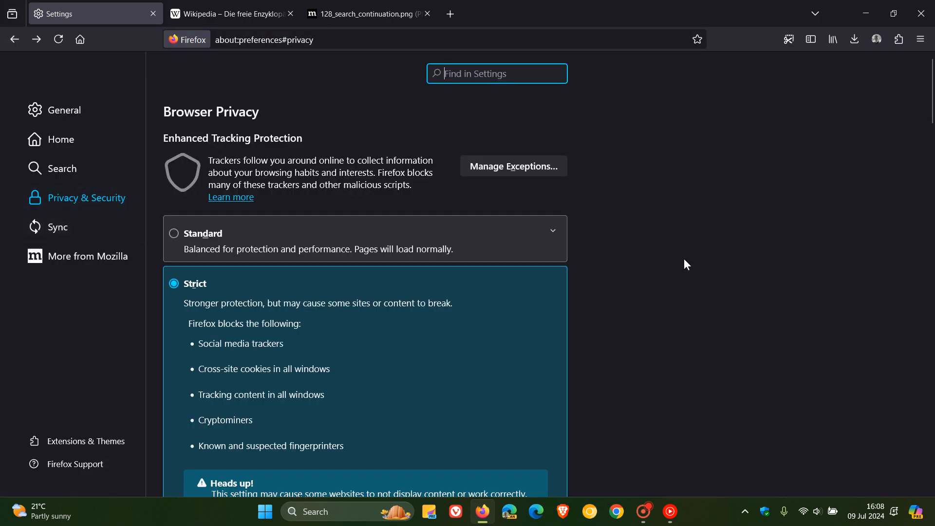
Step: Scroll down to the Website Advertising Preferences and ad measurement checkbox
scroll("down", 3)
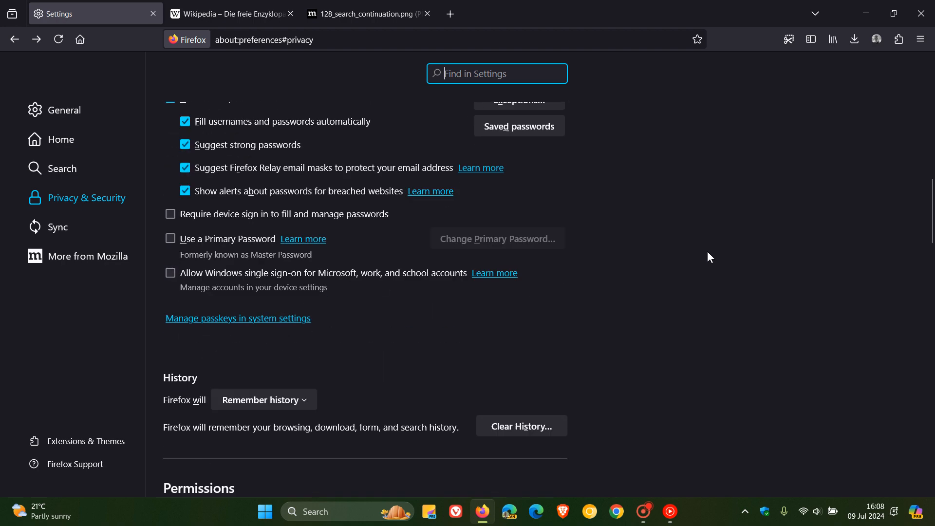
scroll("down", 3)
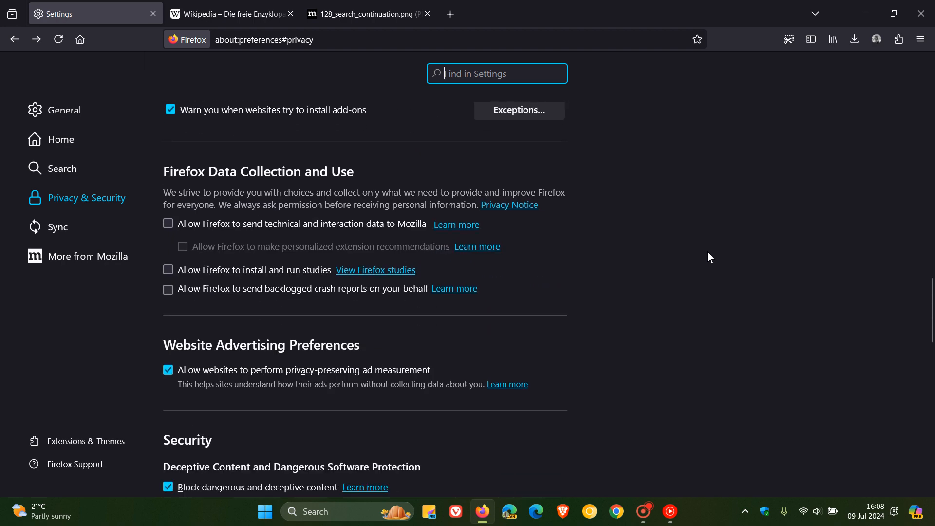
scroll("down", 3)
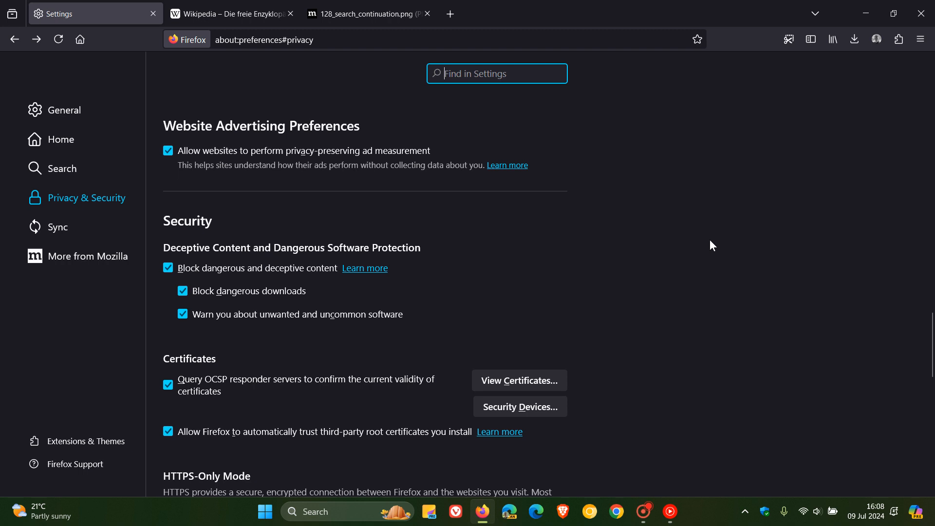
mouse_move(468, 135)
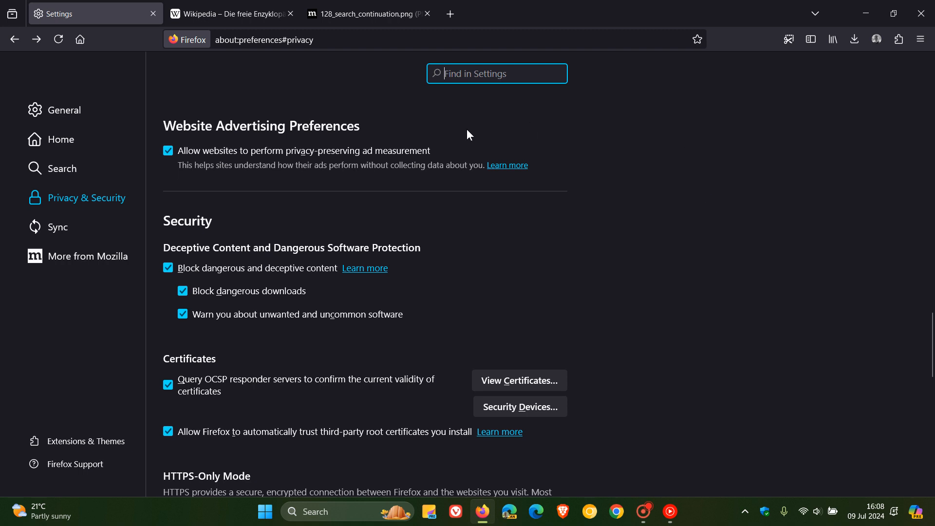
mouse_move(438, 154)
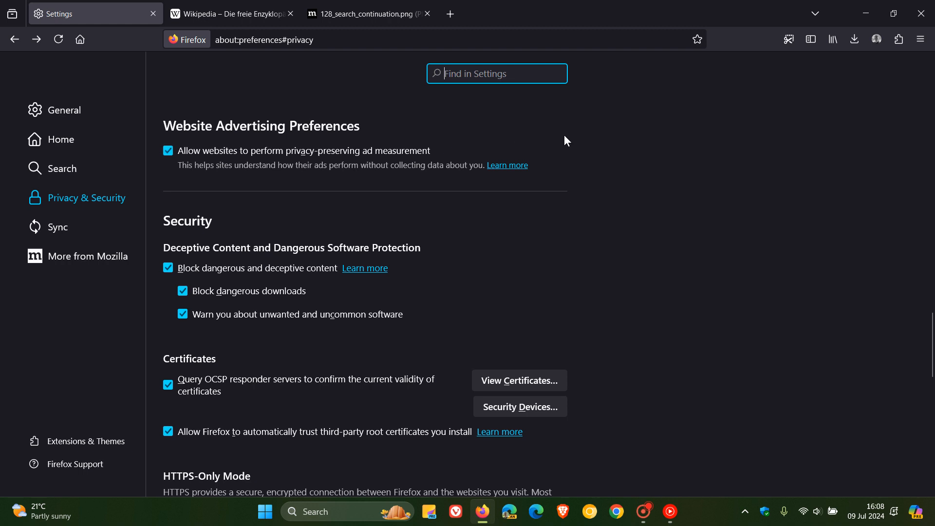
mouse_move(583, 182)
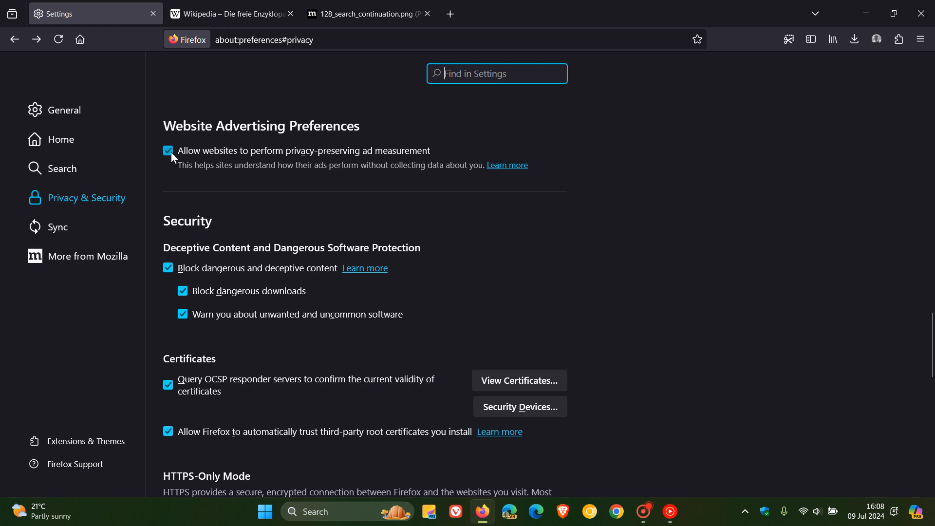
mouse_move(700, 180)
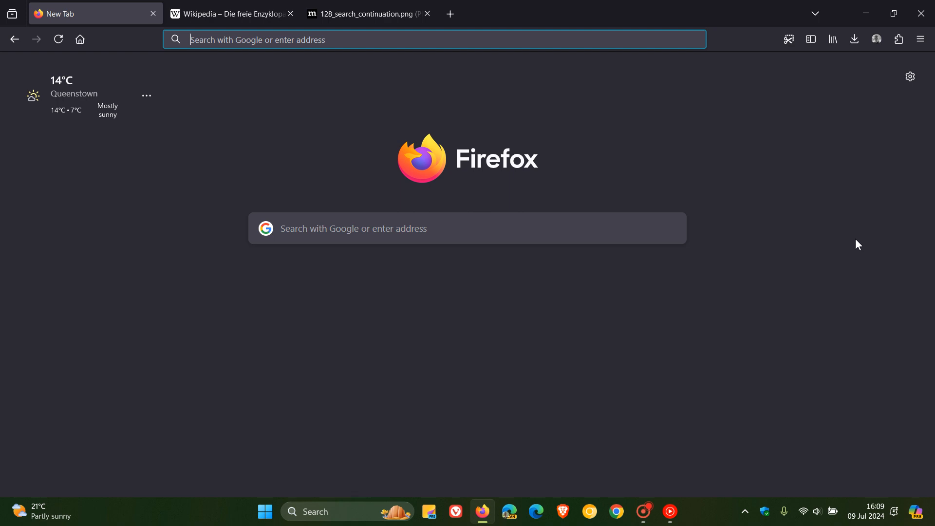
mouse_move(837, 205)
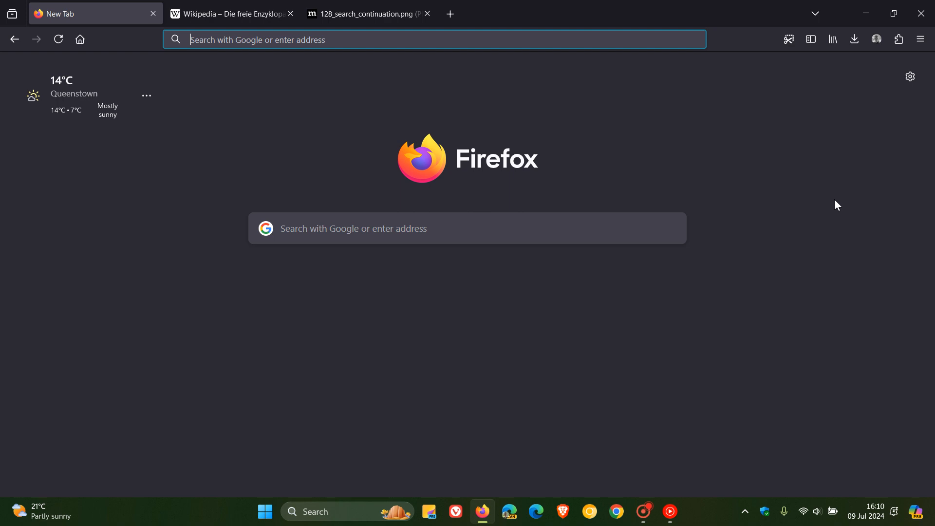
mouse_move(921, 39)
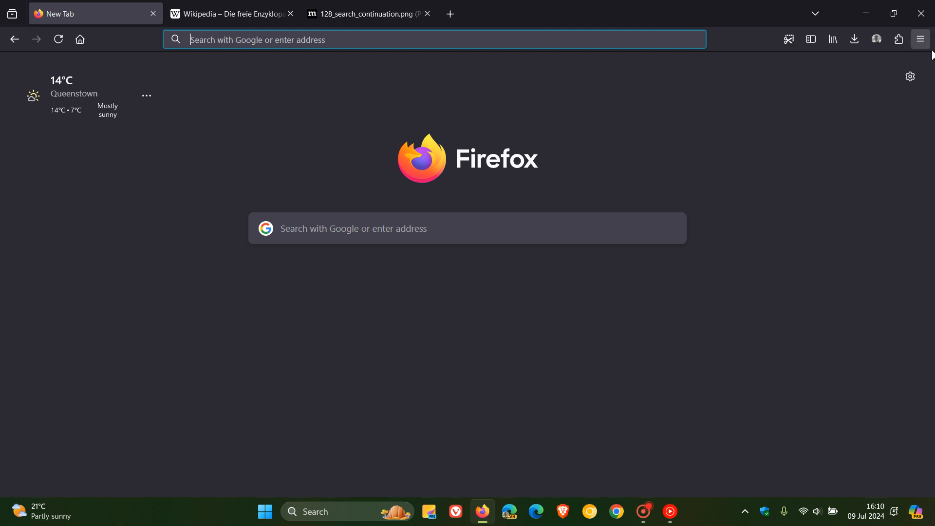
Step: Open the 128.0 release notes via 'What's new', close the About window, and scroll toward the Fixed section
left_click(919, 39)
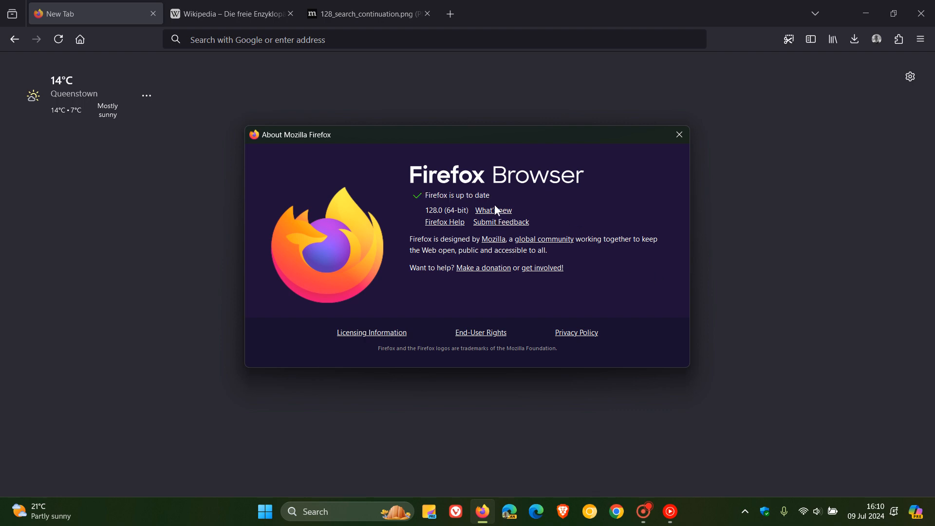
left_click(493, 210)
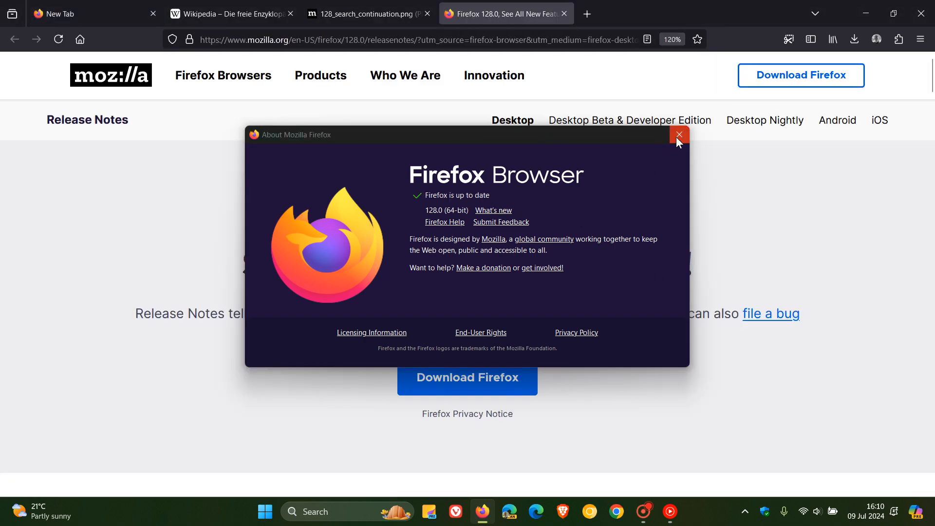
left_click(678, 134)
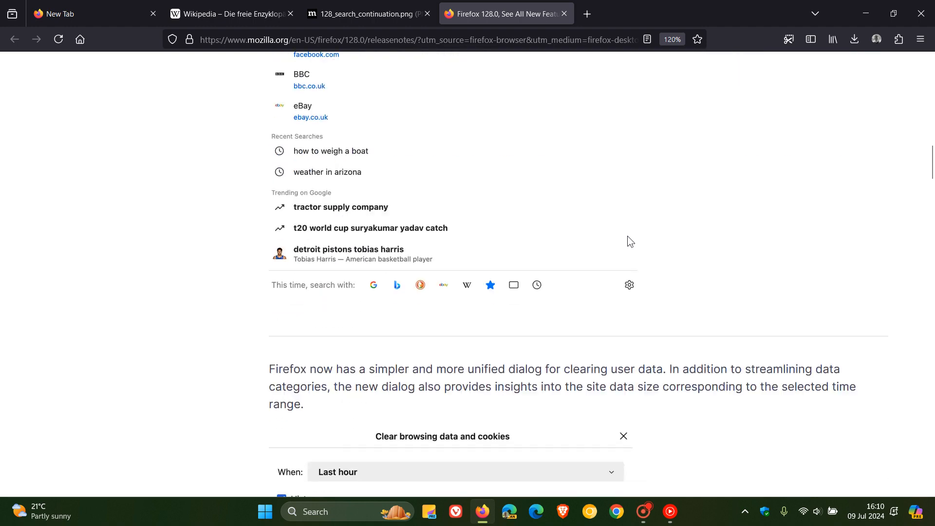
scroll("down", 3)
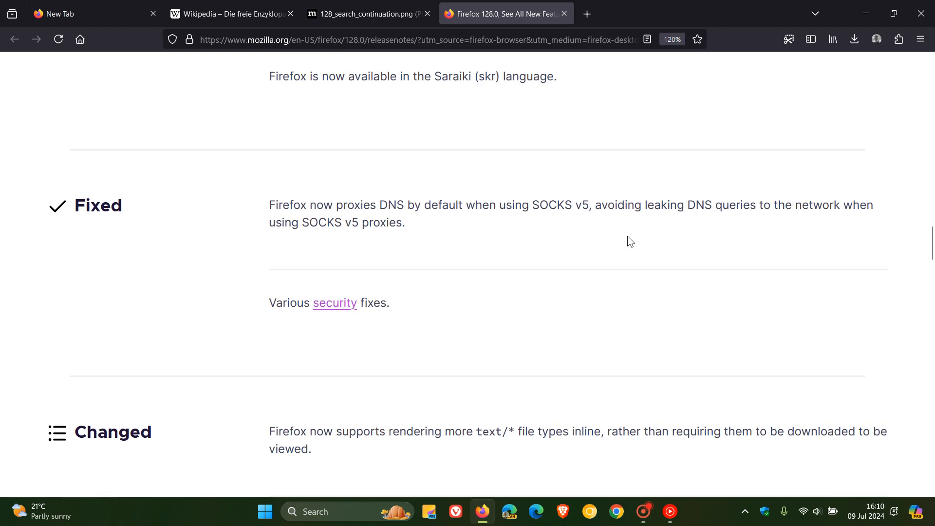
mouse_move(417, 337)
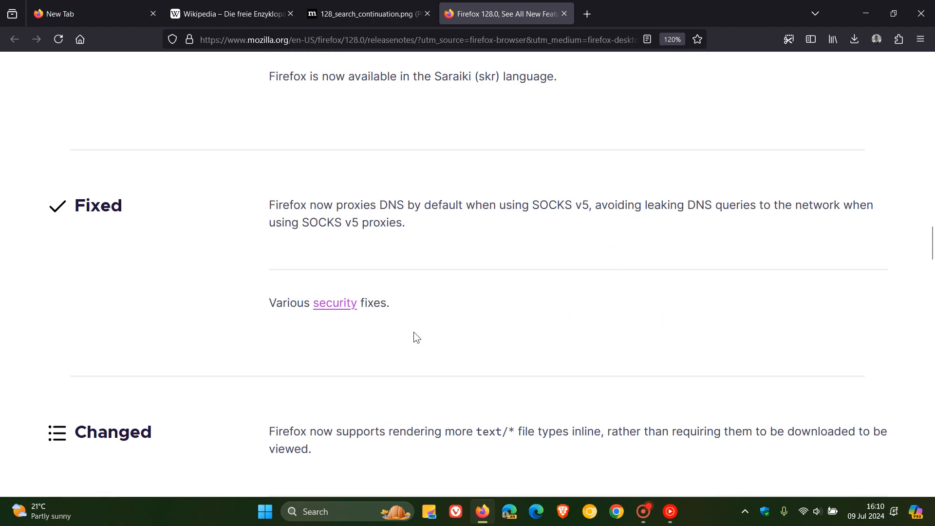
left_click(334, 303)
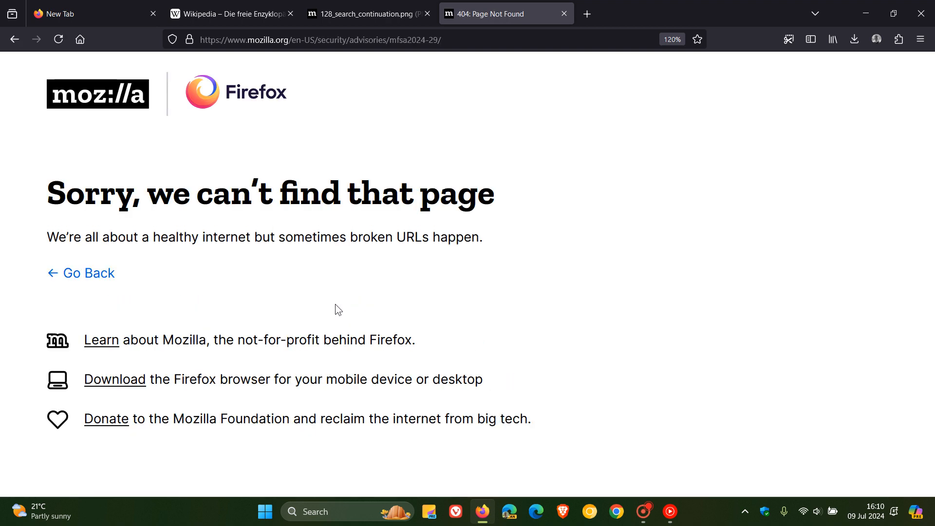
mouse_move(14, 40)
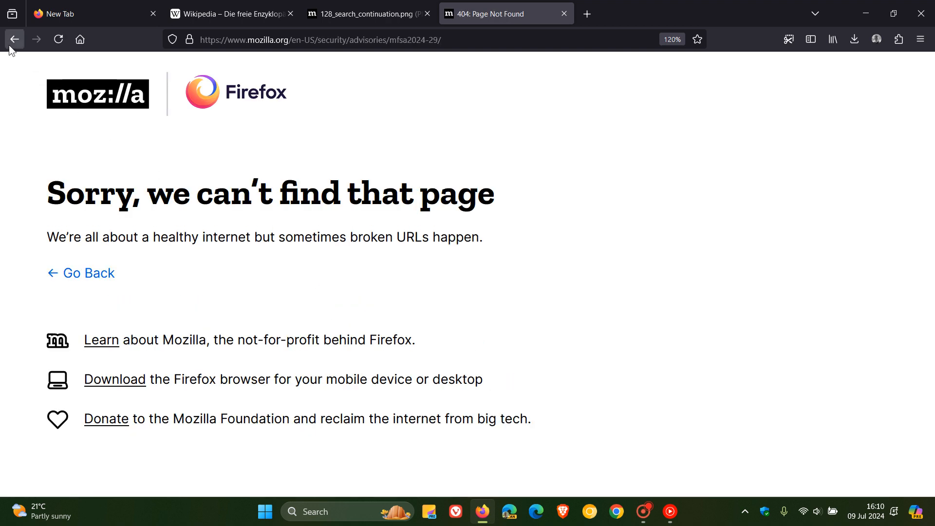
mouse_move(593, 181)
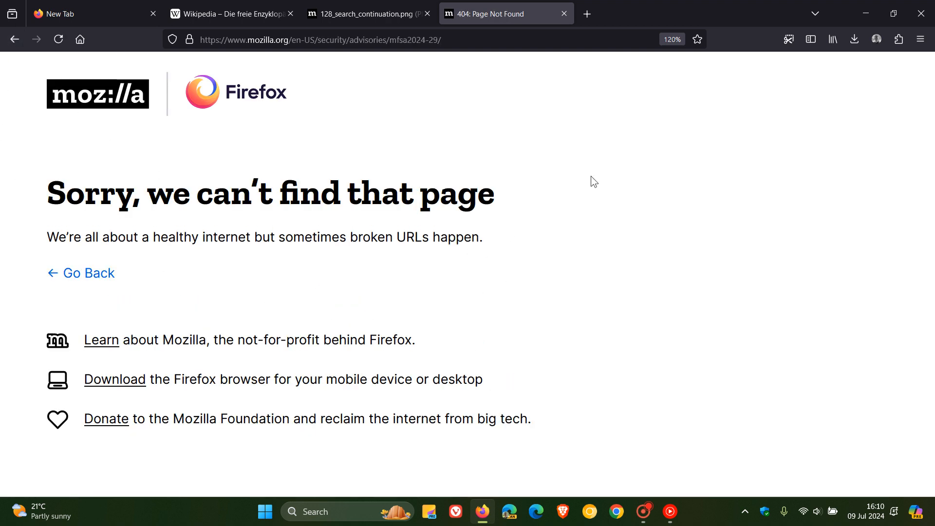
mouse_move(613, 214)
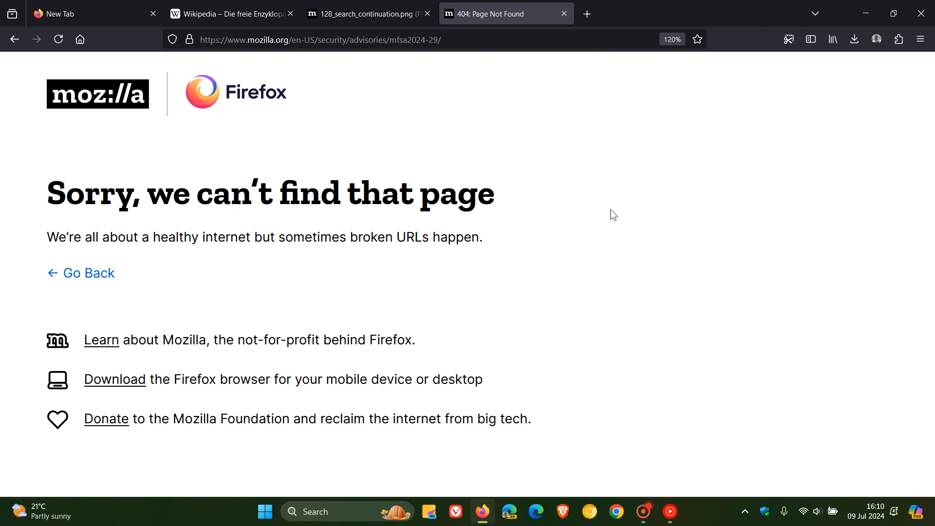
mouse_move(597, 220)
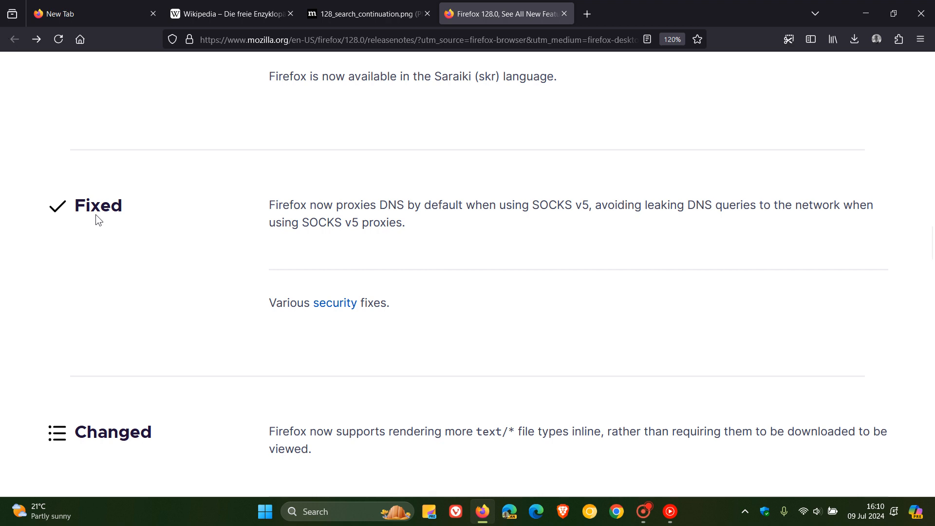
mouse_move(474, 339)
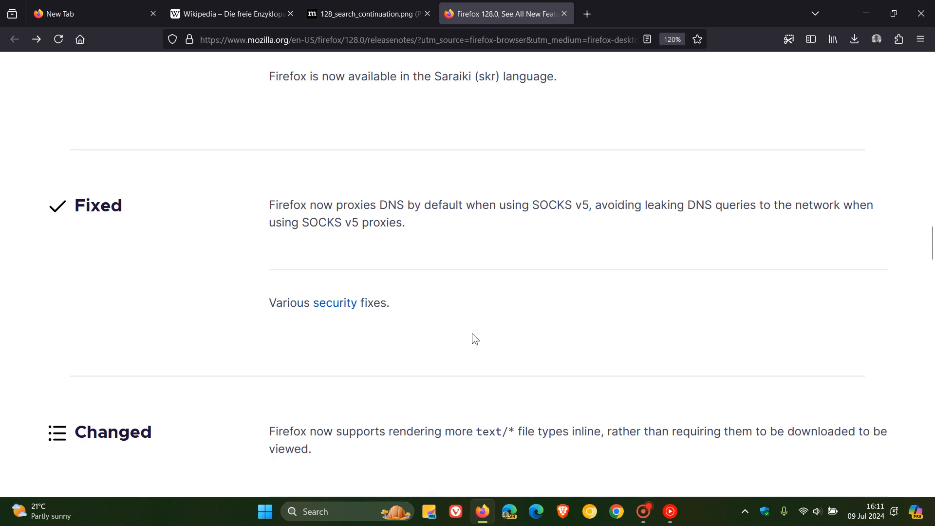
mouse_move(446, 333)
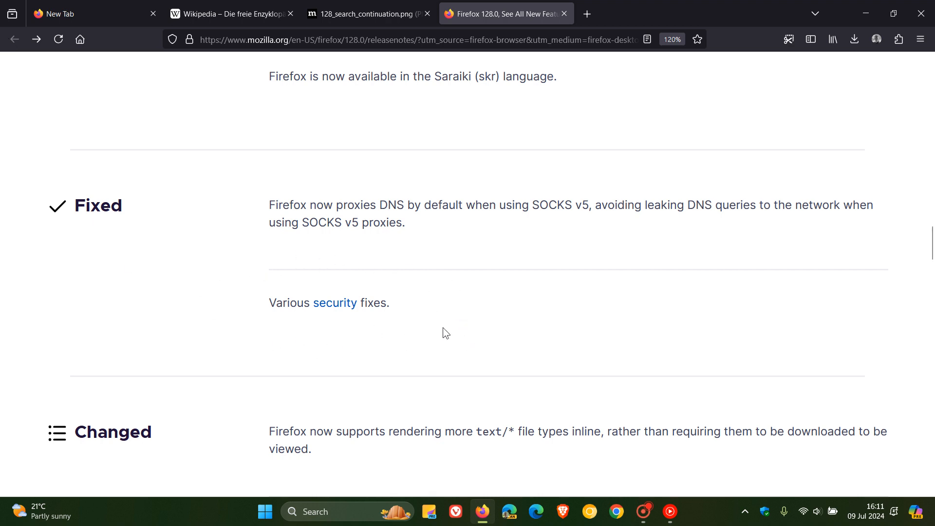
mouse_move(316, 337)
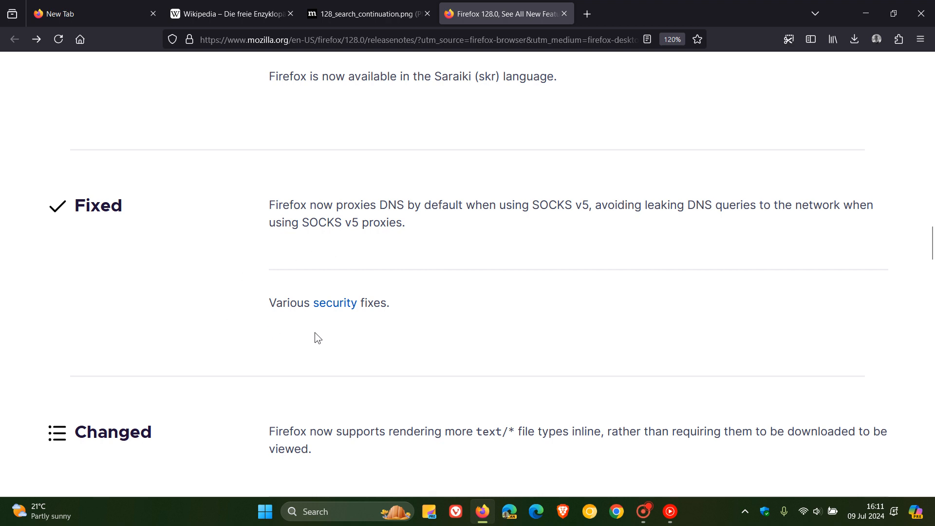
mouse_move(358, 335)
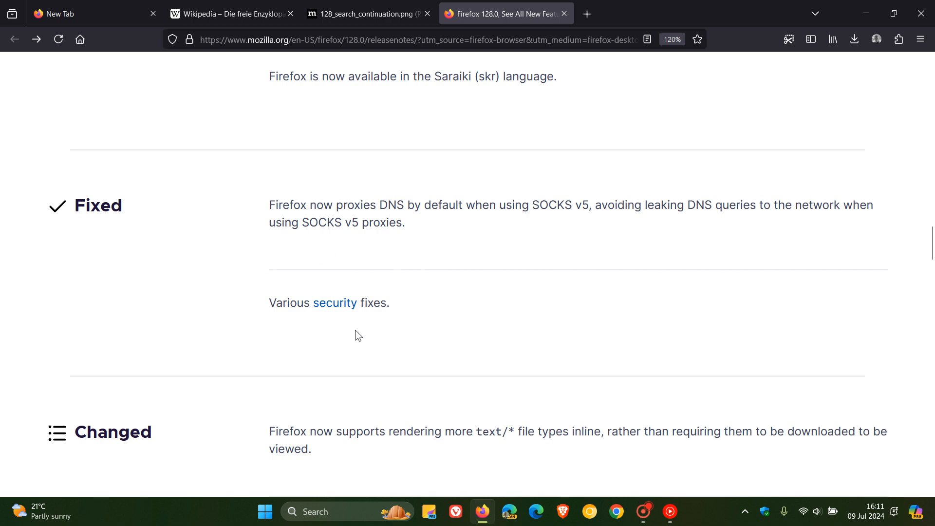
mouse_move(352, 332)
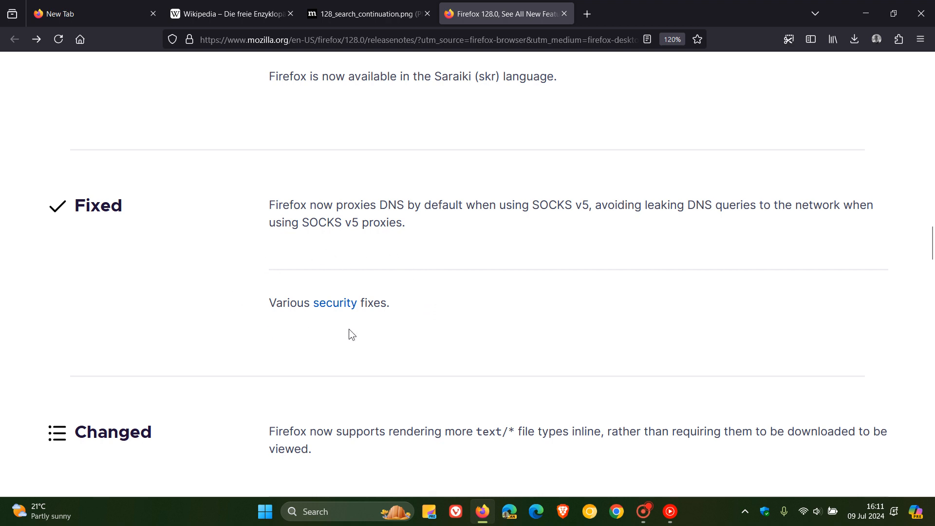
mouse_move(374, 344)
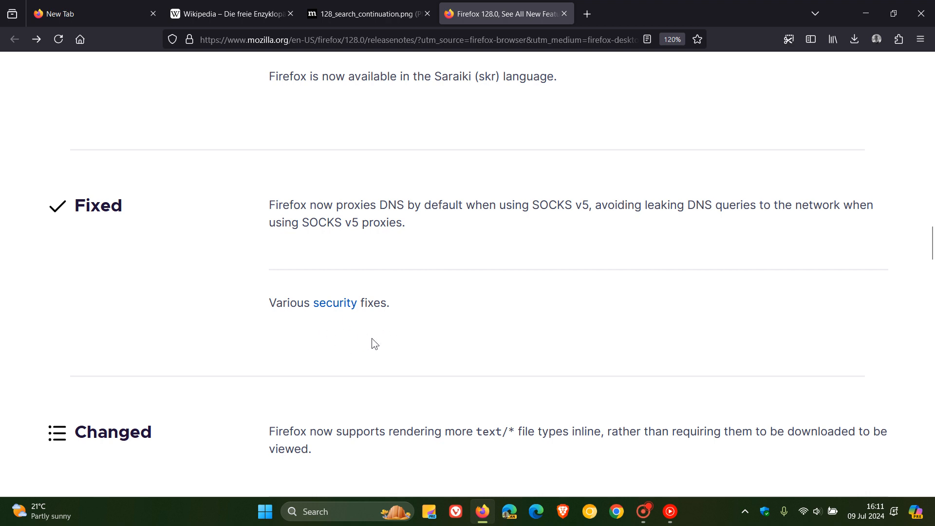
left_click(335, 303)
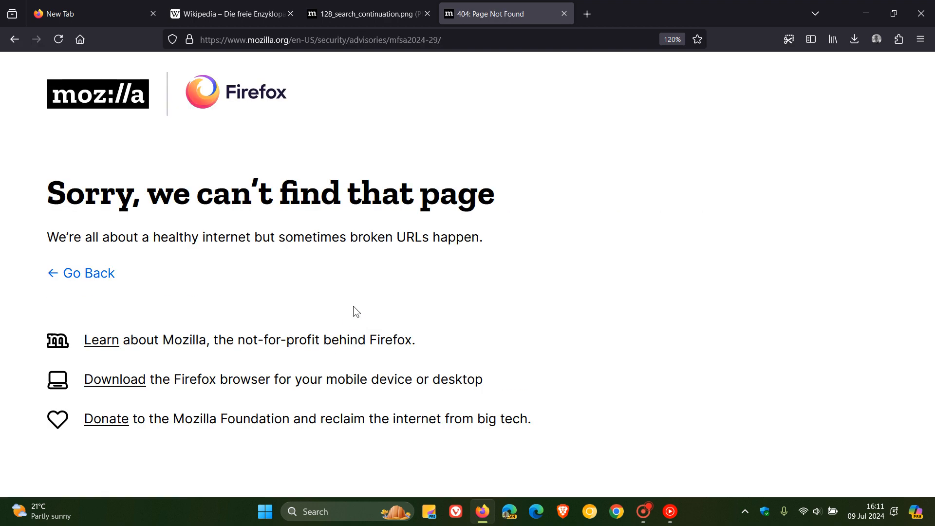
mouse_move(630, 294)
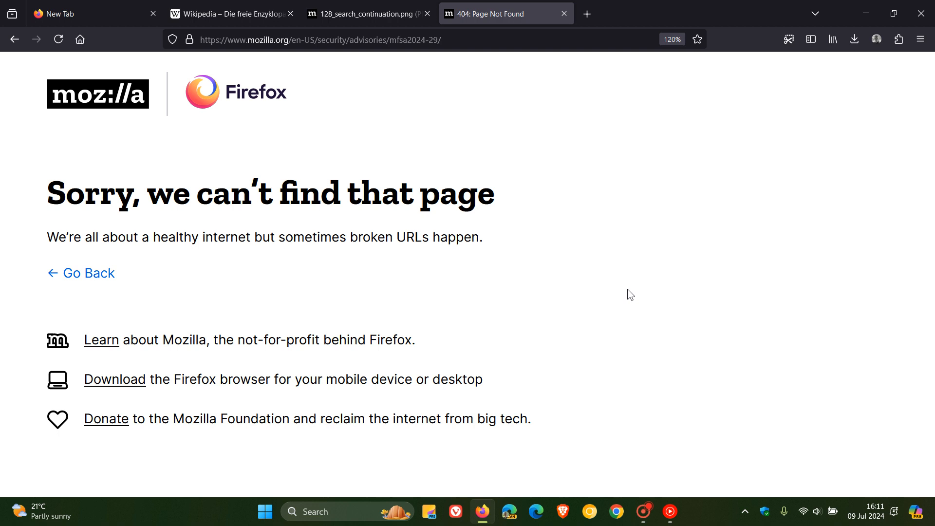
mouse_move(572, 280)
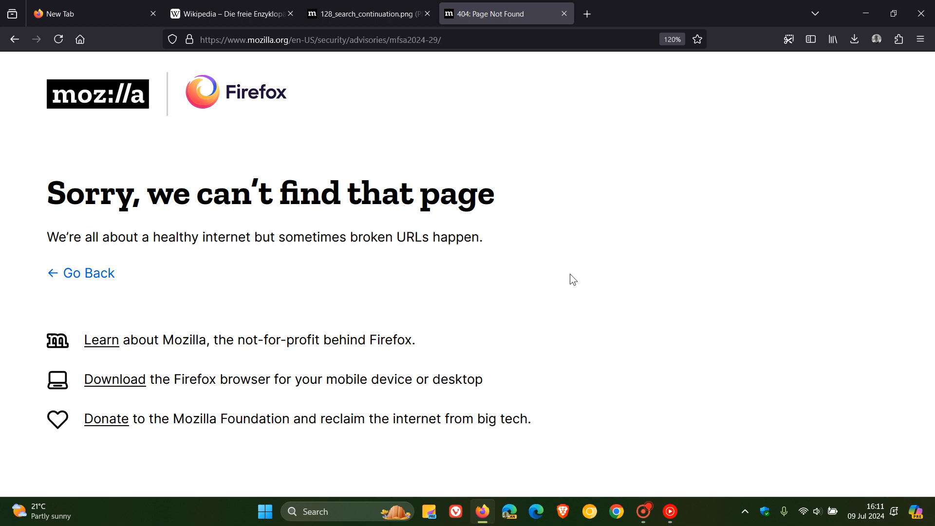
mouse_move(553, 275)
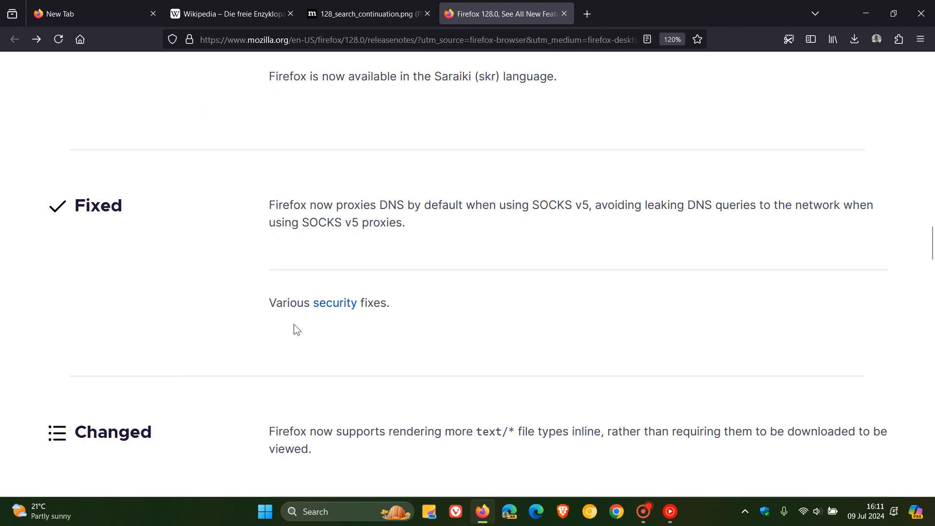
mouse_move(471, 303)
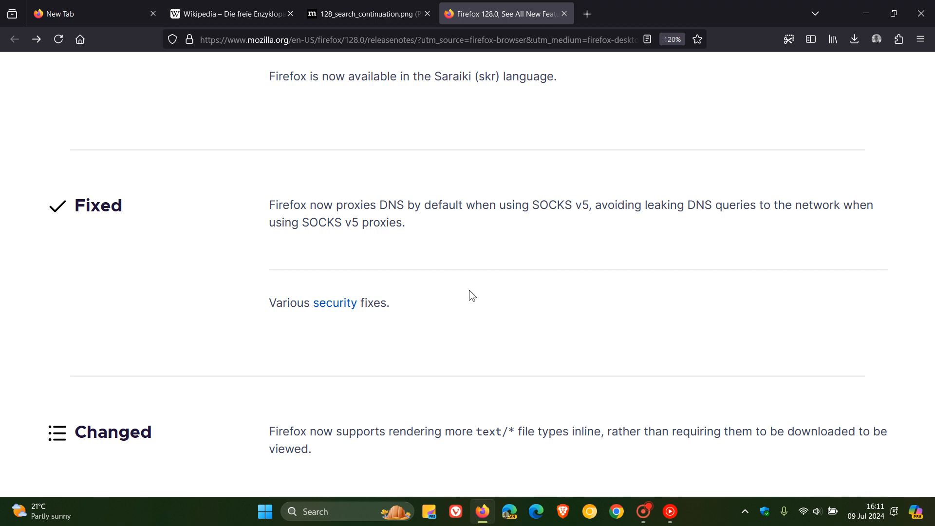
mouse_move(500, 298)
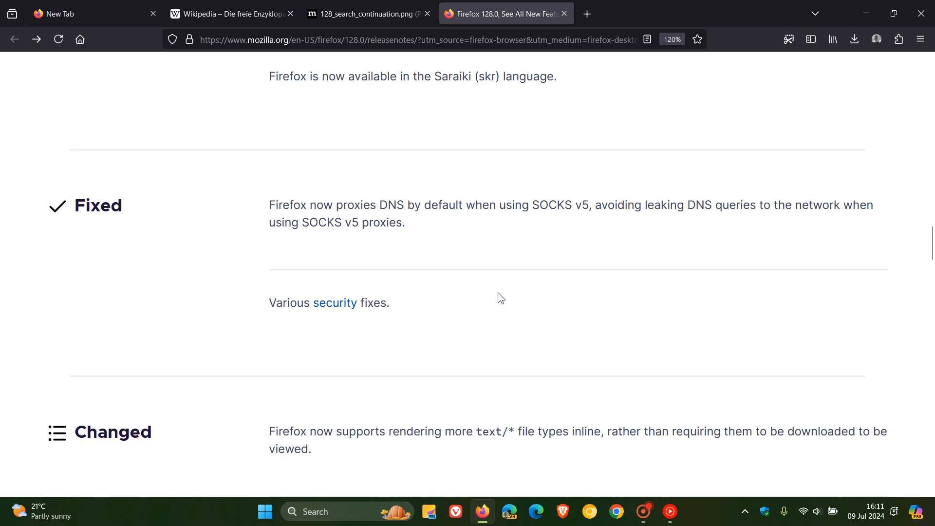
Step: Switch back to the New Tab page with its weather widget and search box
left_click(77, 14)
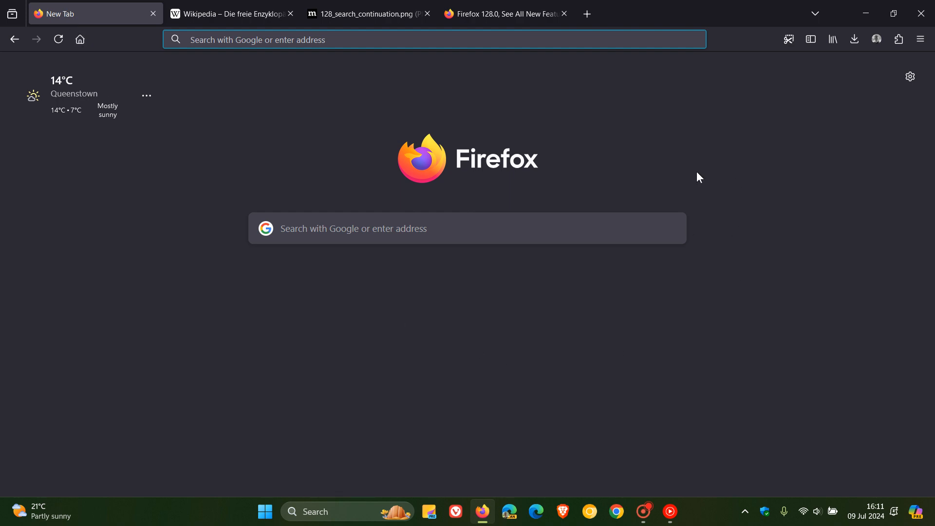
mouse_move(738, 183)
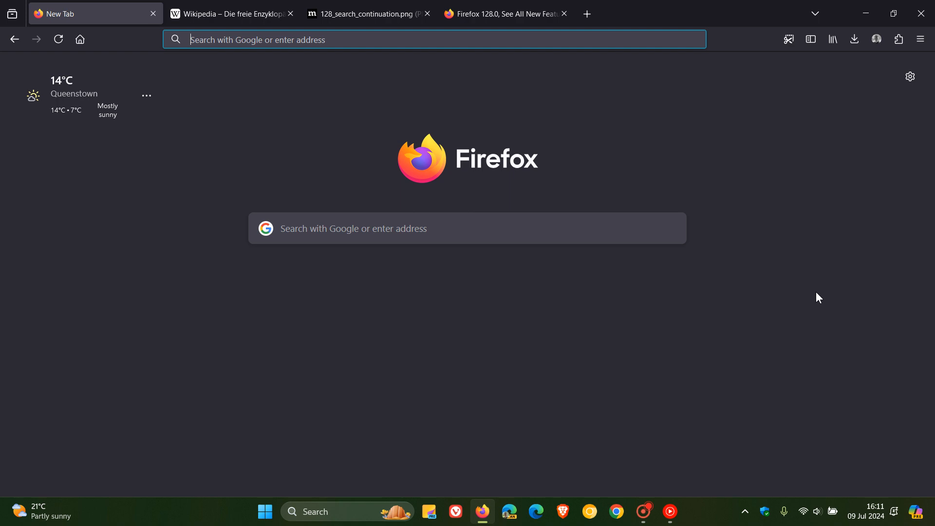
mouse_move(686, 175)
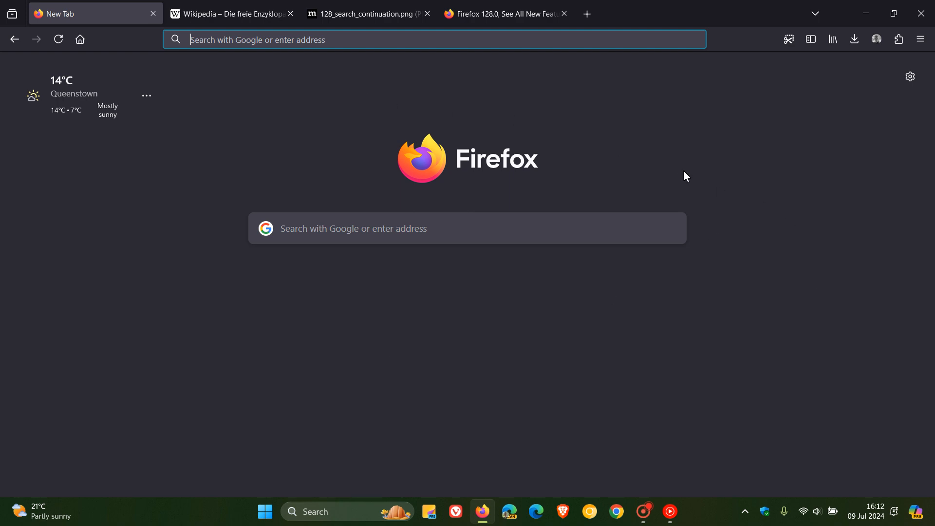